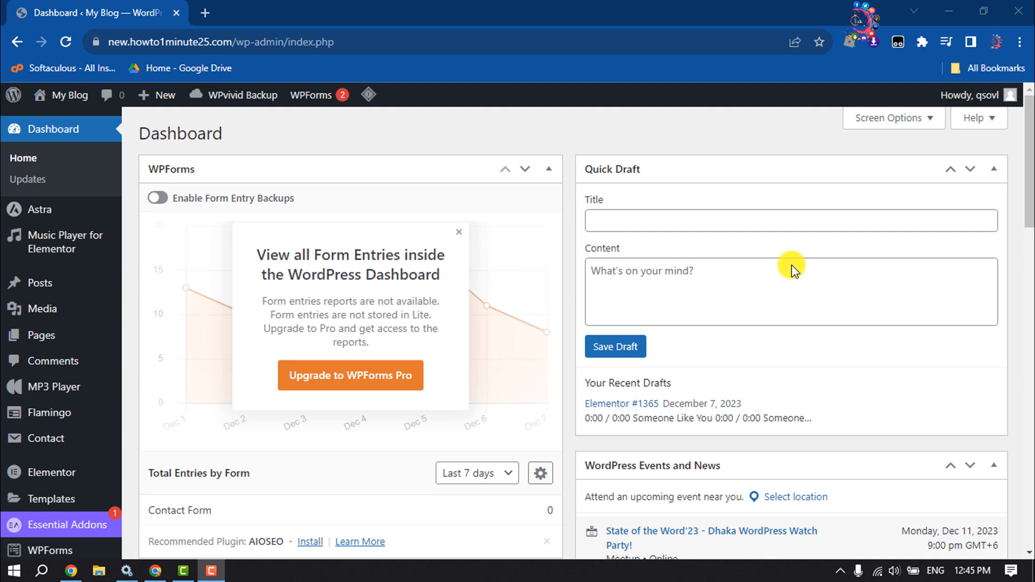
mouse_move(701, 246)
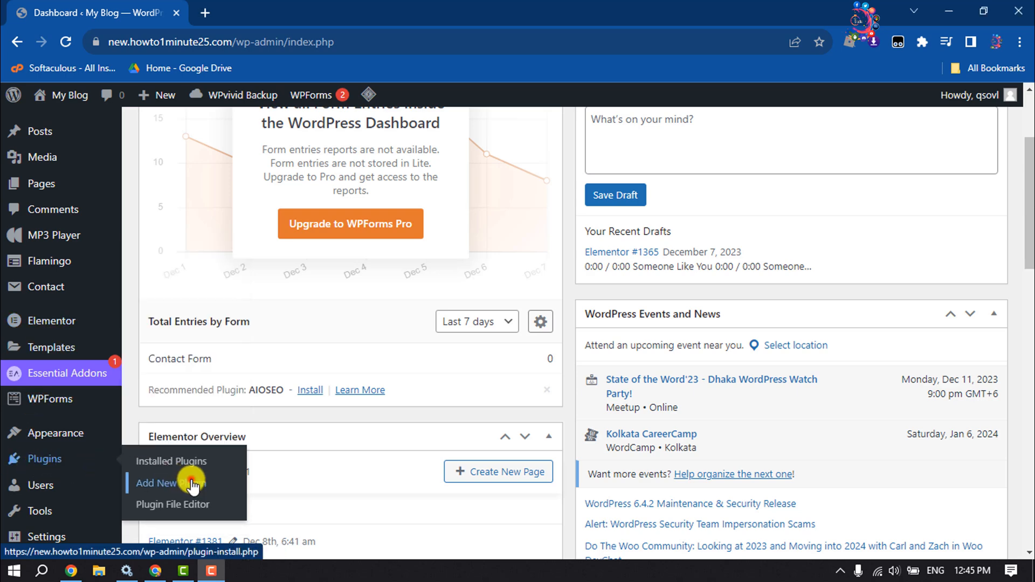
Search Add Plugins for 'header and footer' and confirm Elementor Header & Footer Builder is active.
click(155, 483)
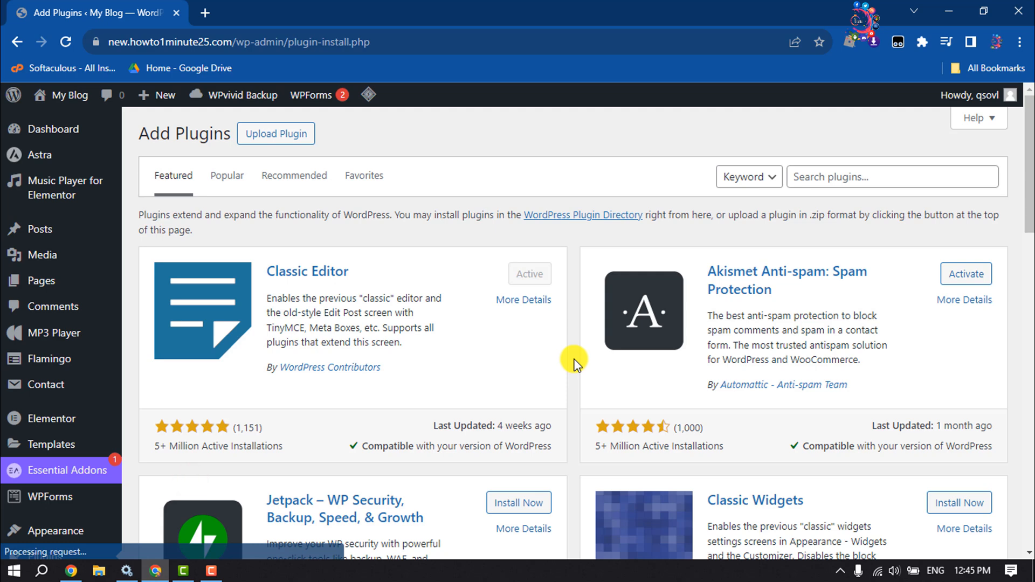
mouse_move(858, 205)
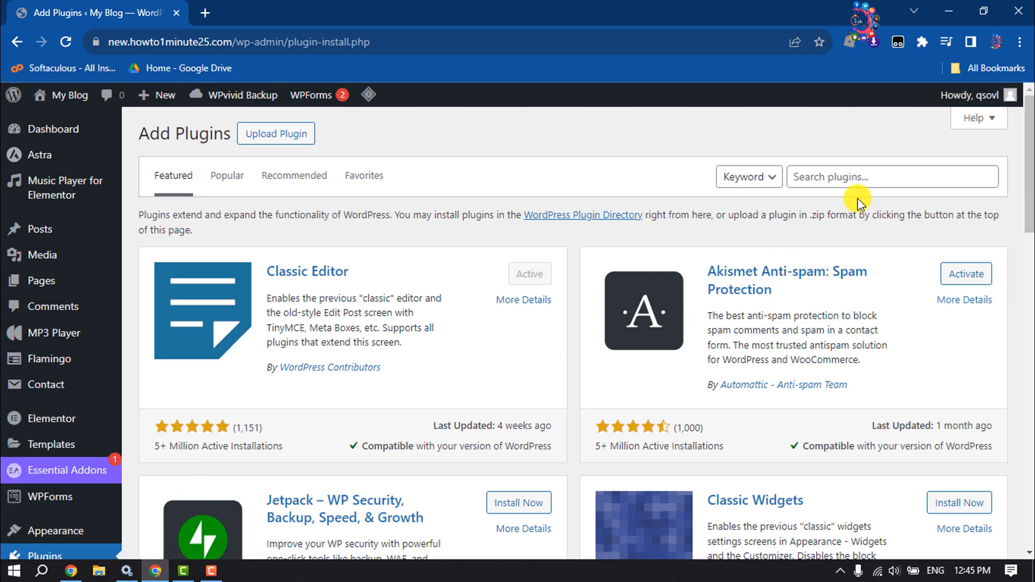
text(header and footer)
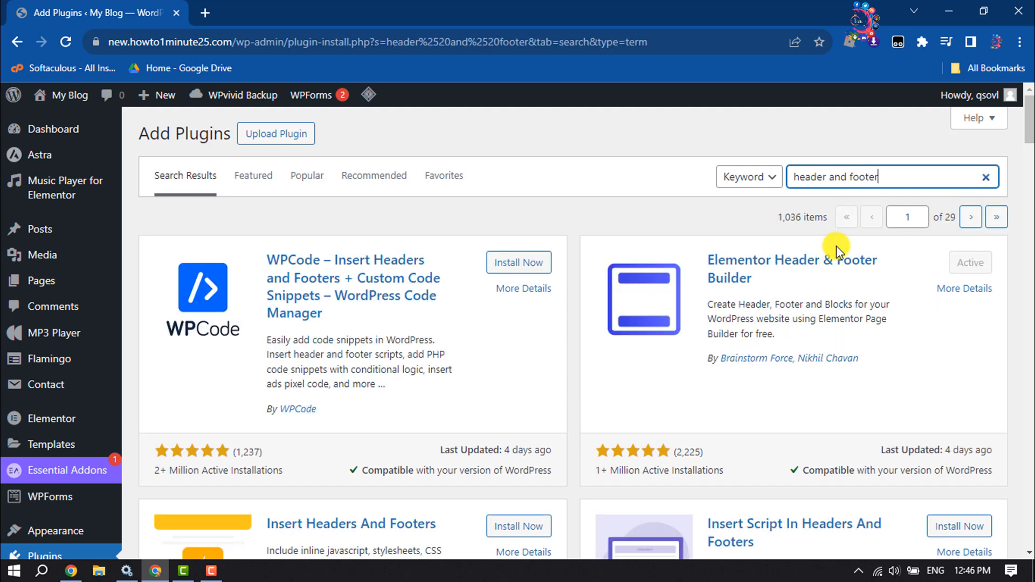
mouse_move(716, 285)
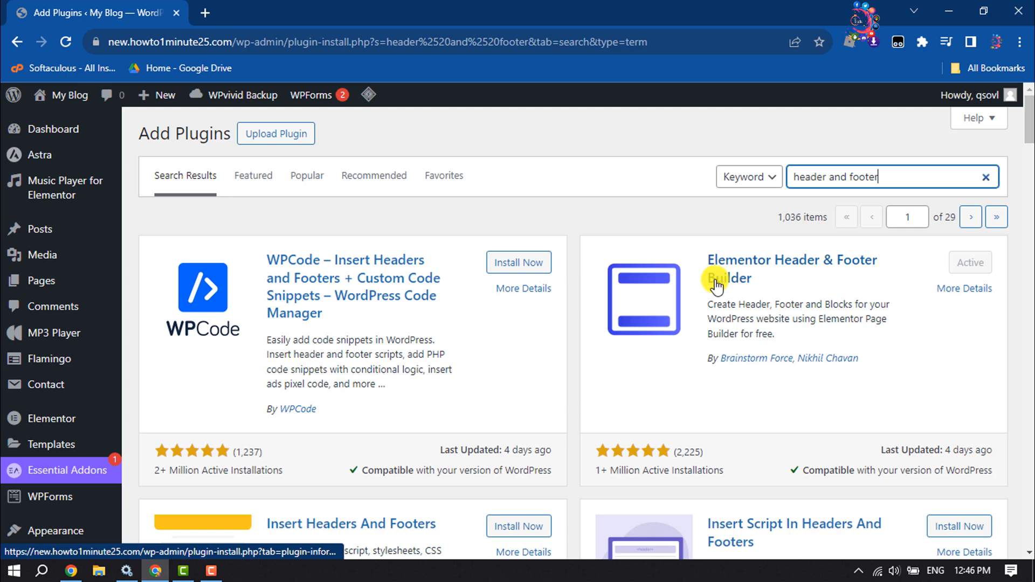
mouse_move(930, 276)
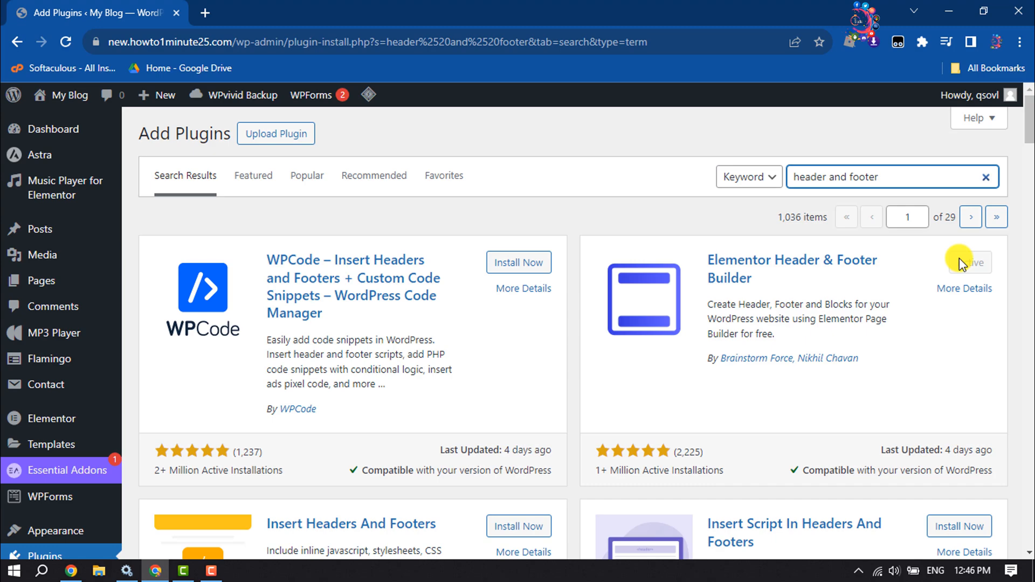
scroll(down, 3)
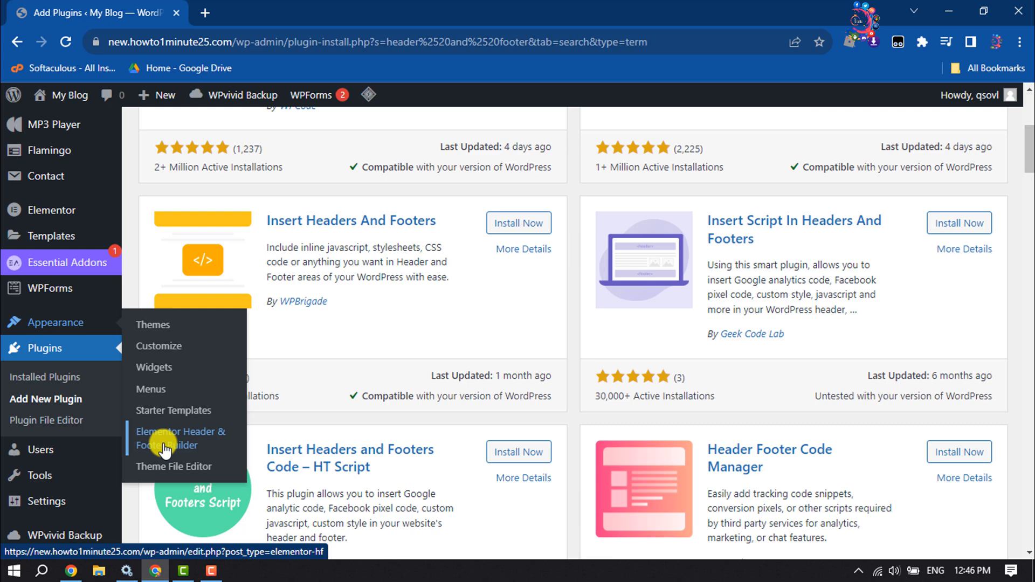
Start a new Header & Footer Builder template titled 'Vertical-Menu'.
click(175, 438)
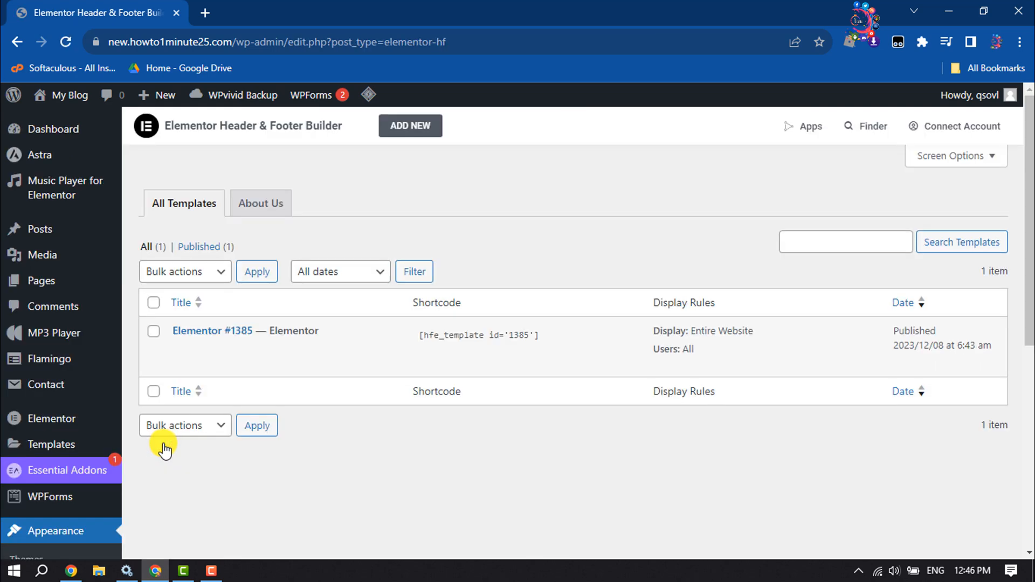
mouse_move(410, 126)
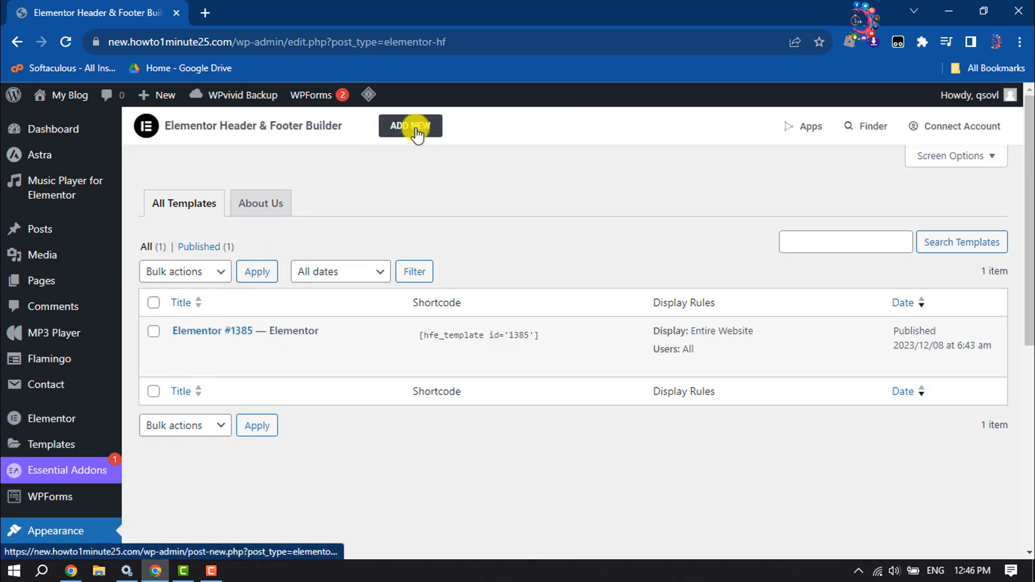
click(410, 125)
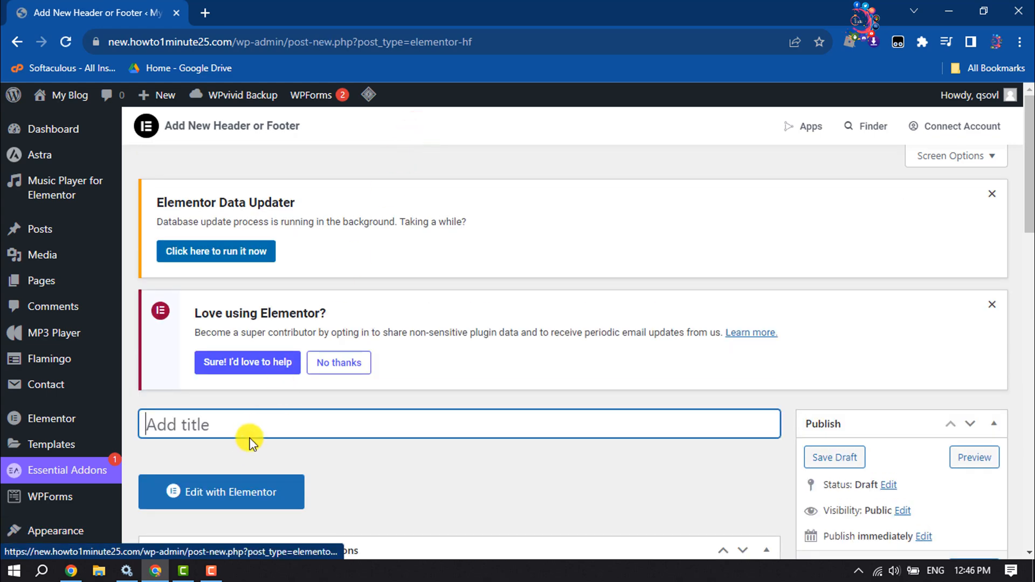
scroll(down, 3)
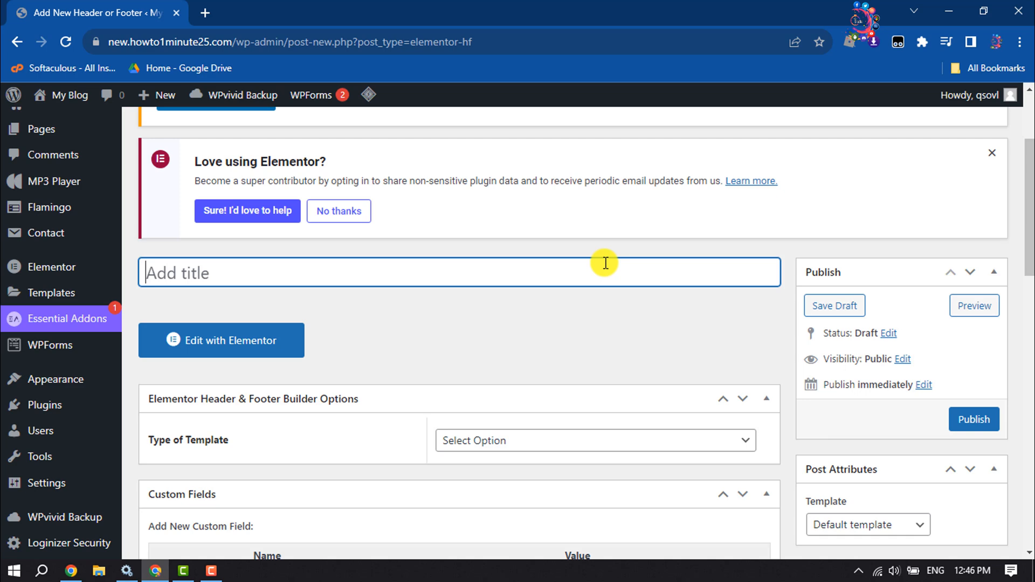
text(Ver)
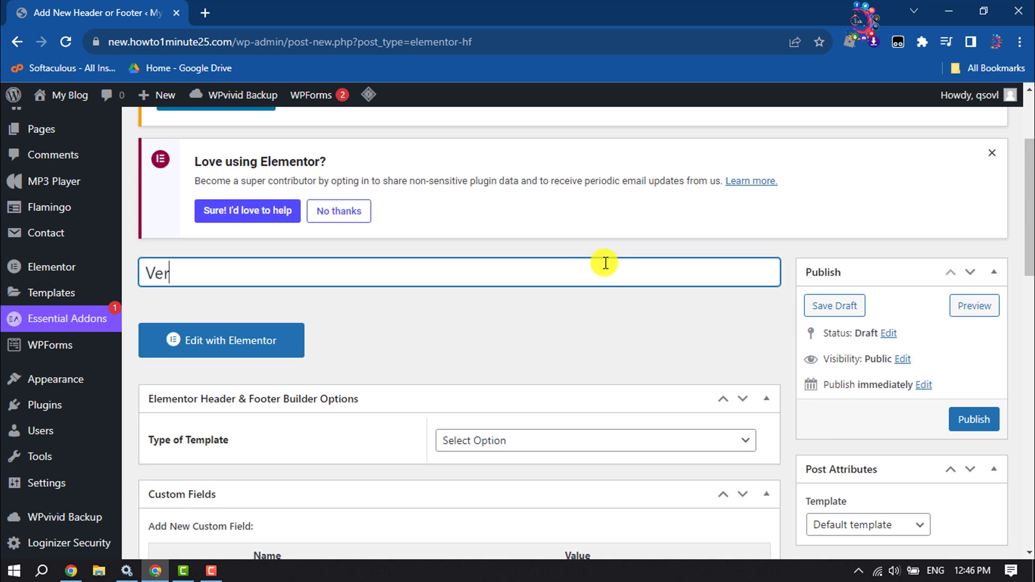
text(tical-Menu)
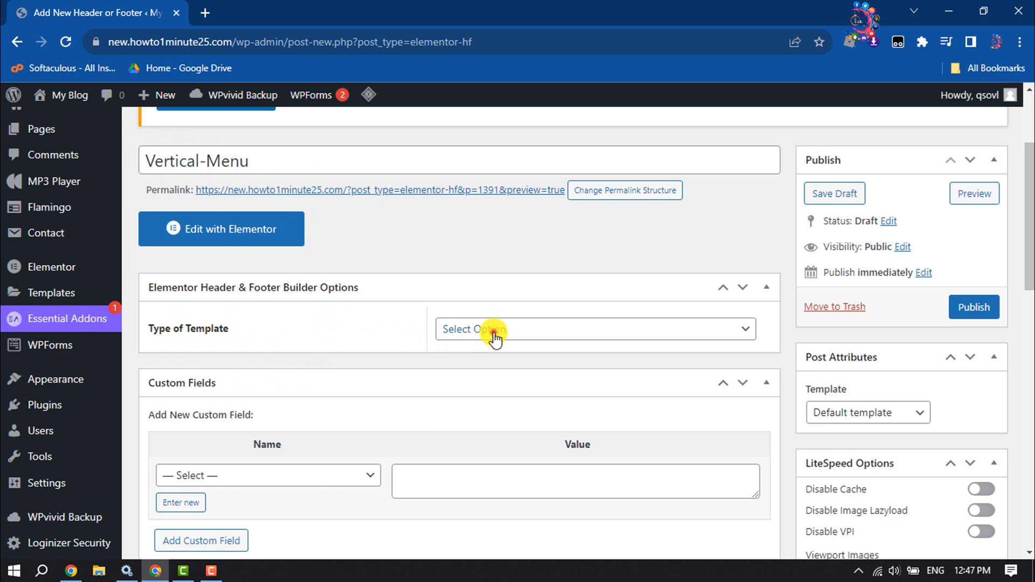
Set the template type to Header, displayed on the entire website for all user roles.
click(593, 329)
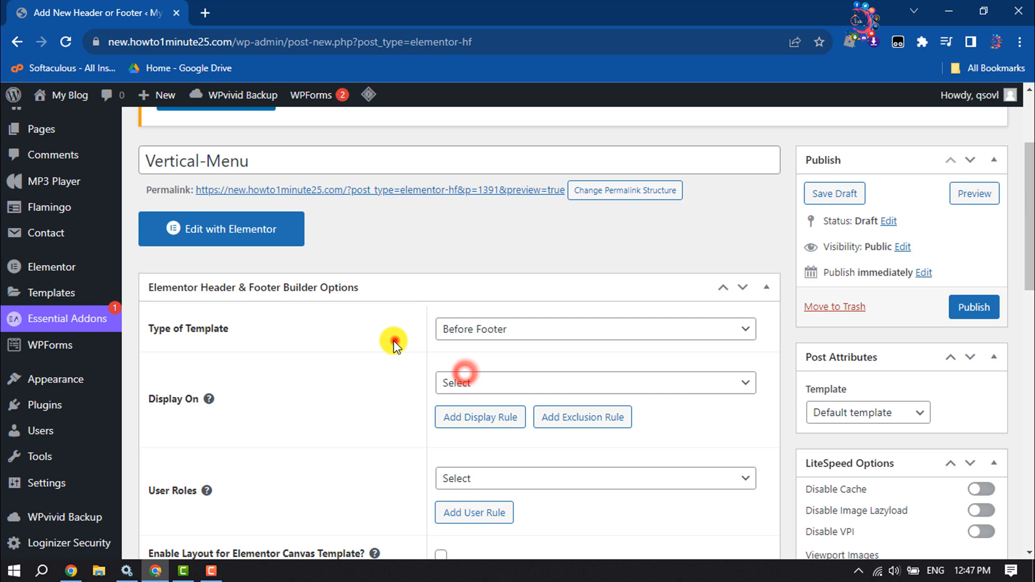
click(593, 329)
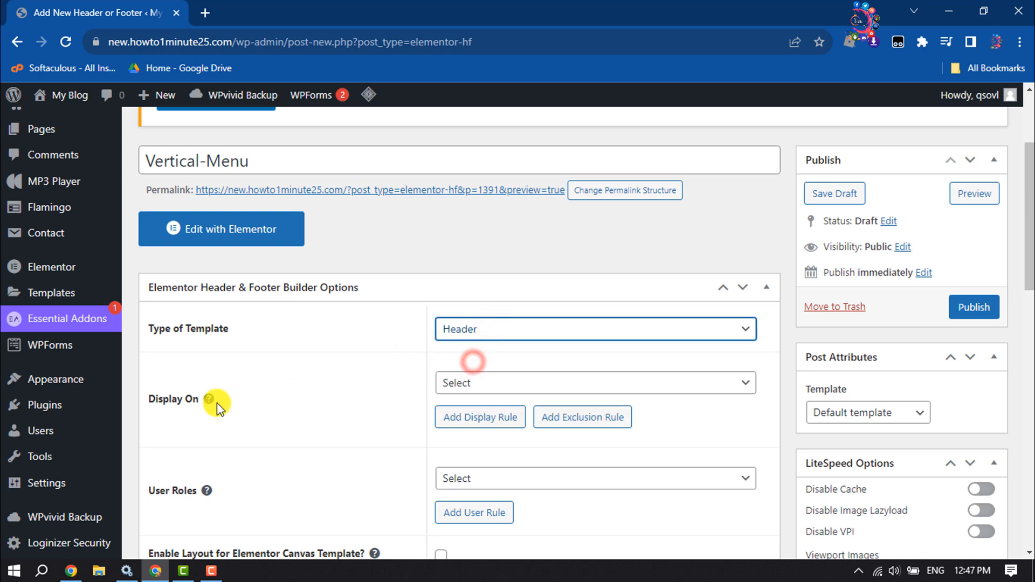
click(593, 383)
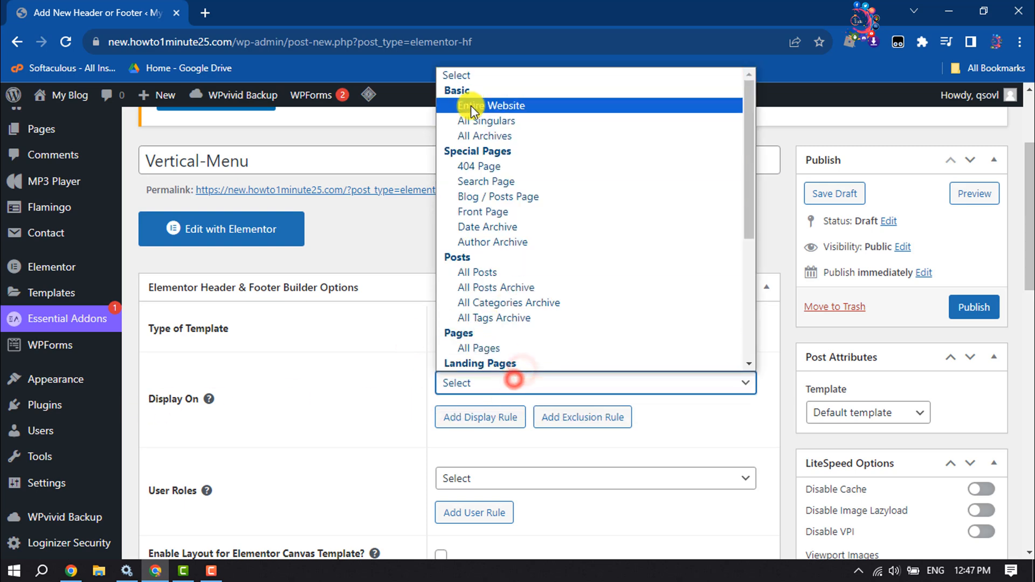
click(507, 105)
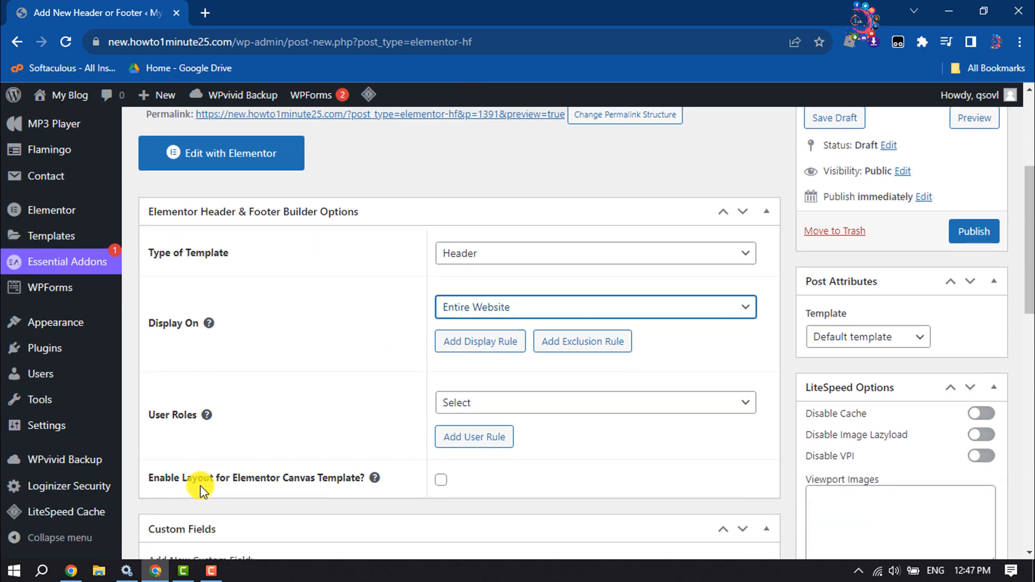
click(596, 402)
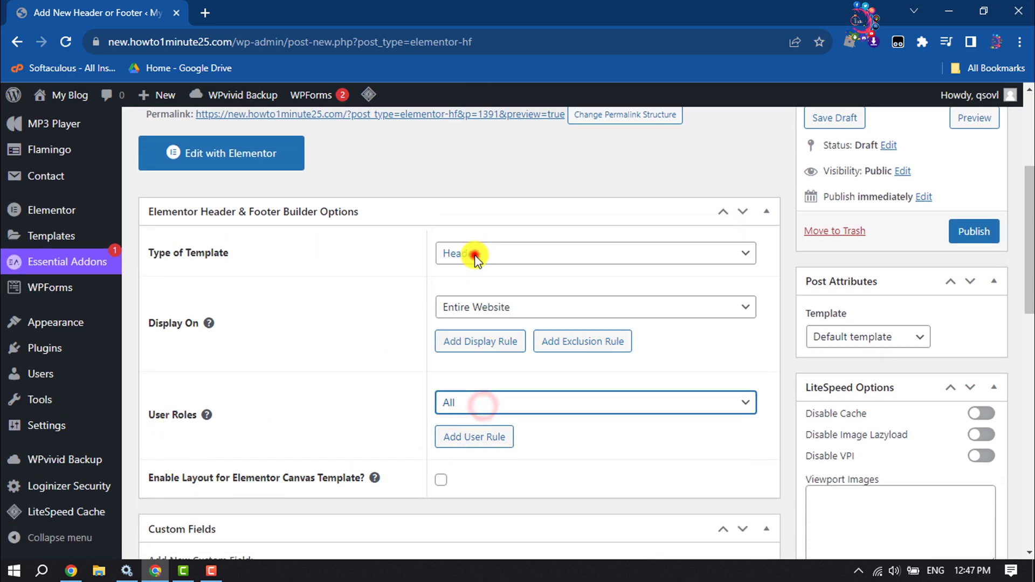
Choose the Elementor Full Width layout and publish the Vertical-Menu template.
click(867, 337)
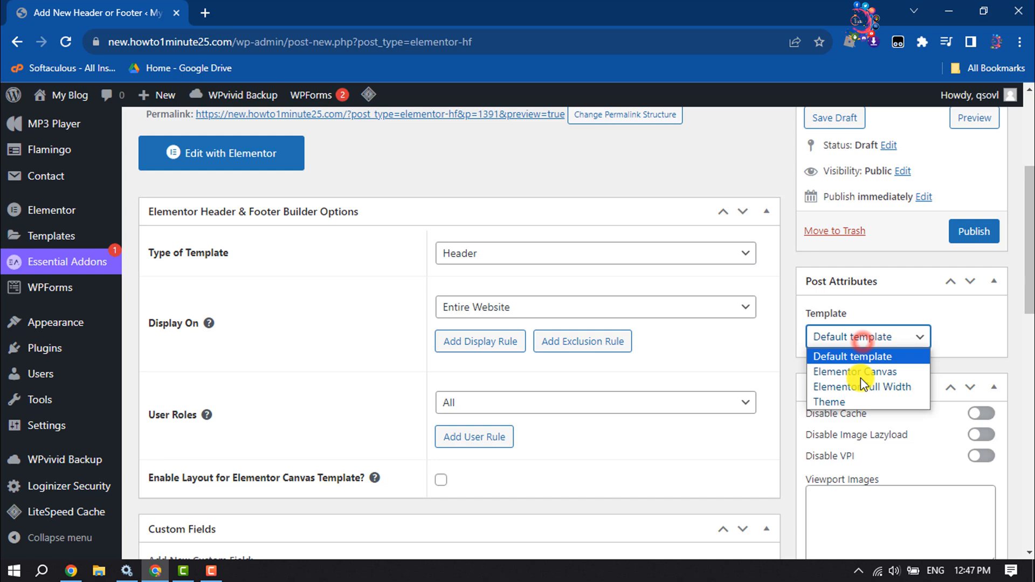
click(863, 386)
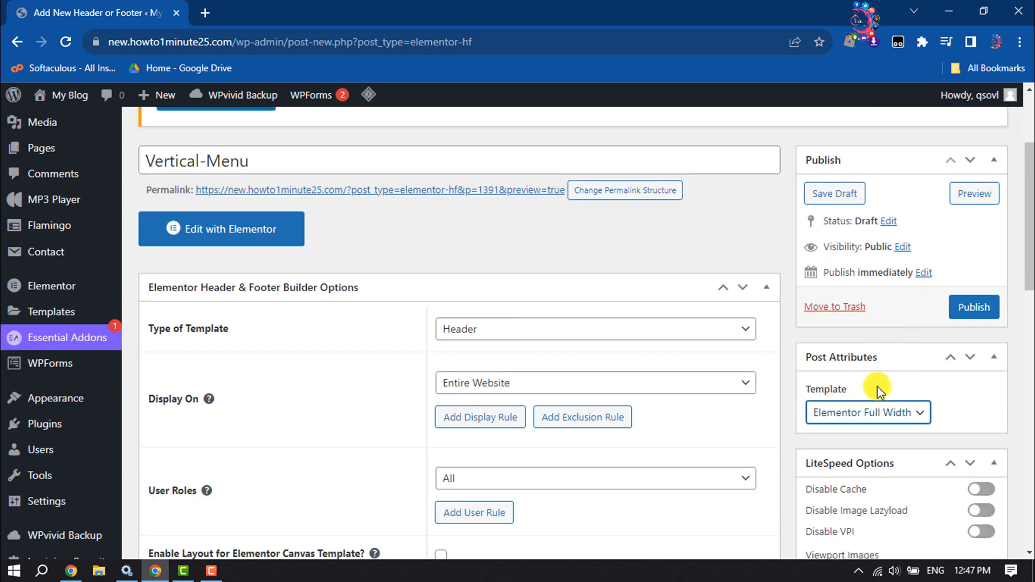
click(974, 308)
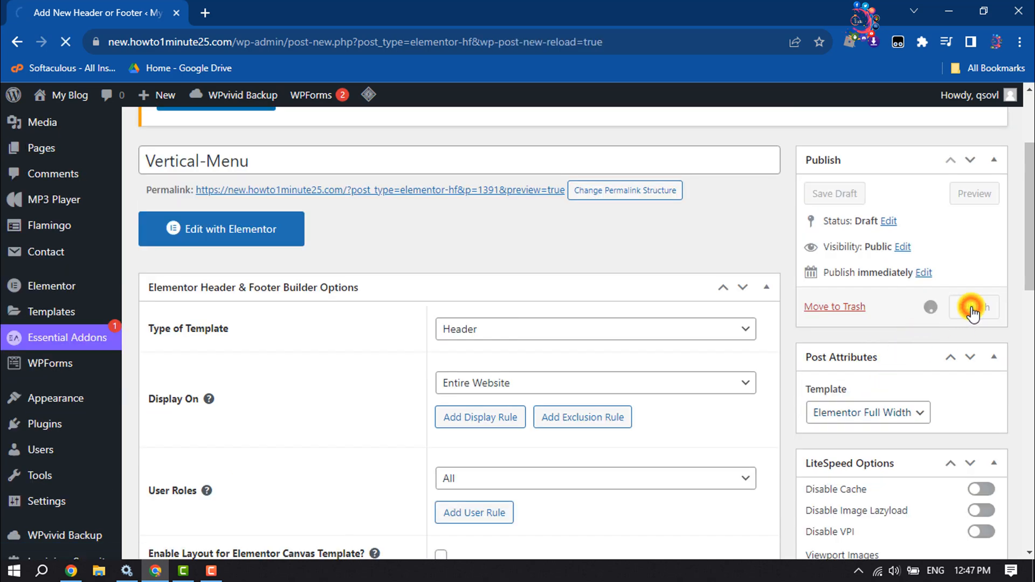
click(973, 307)
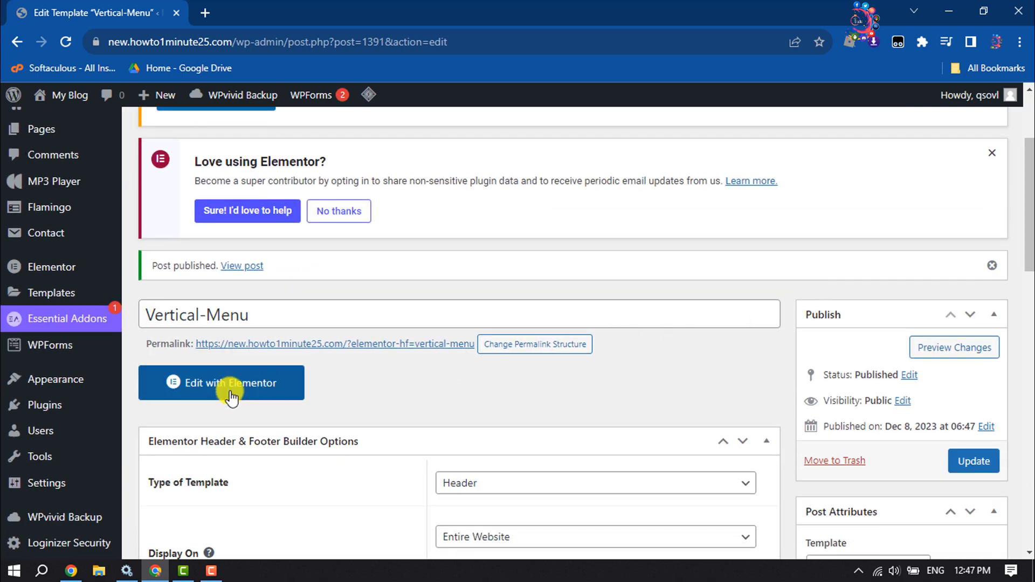
Edit Vertical-Menu with Elementor and check its post settings show Elementor Full Width.
click(221, 383)
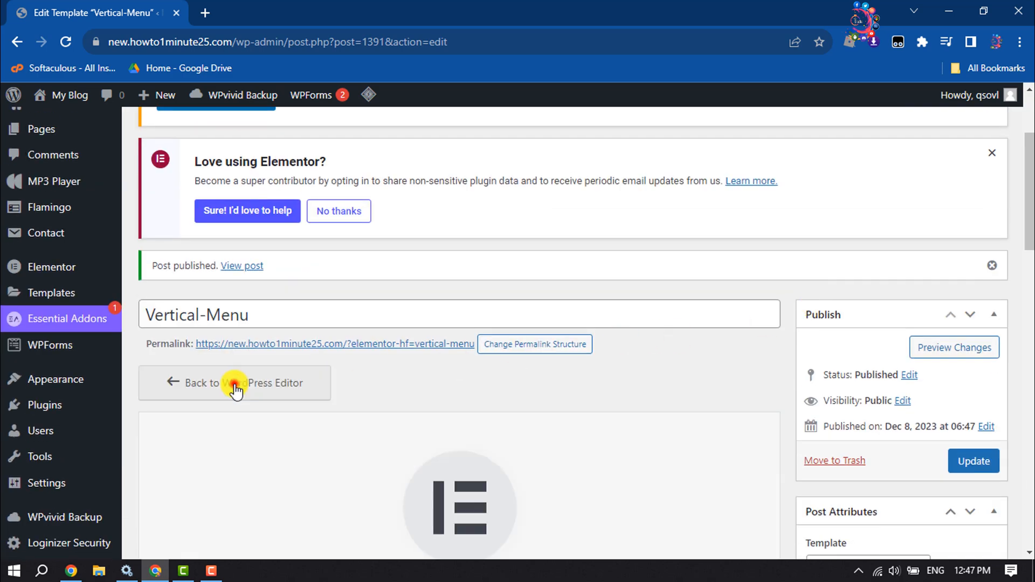
click(234, 383)
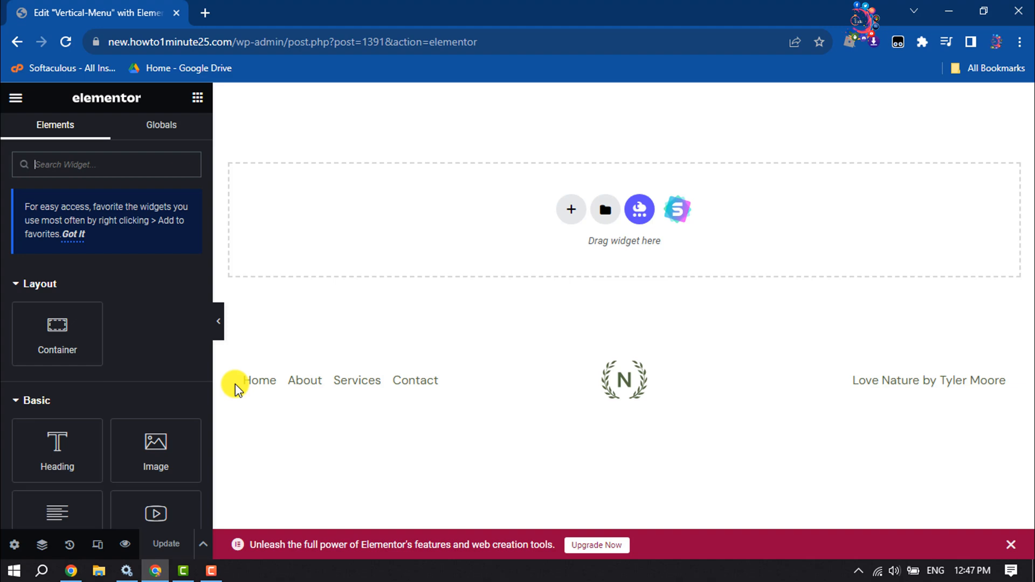
mouse_move(13, 543)
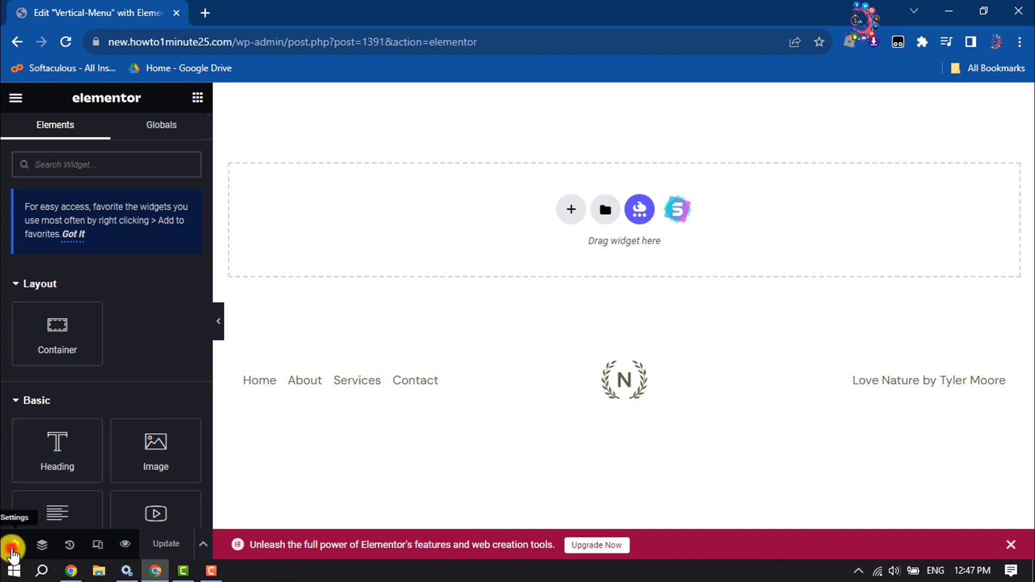
click(13, 546)
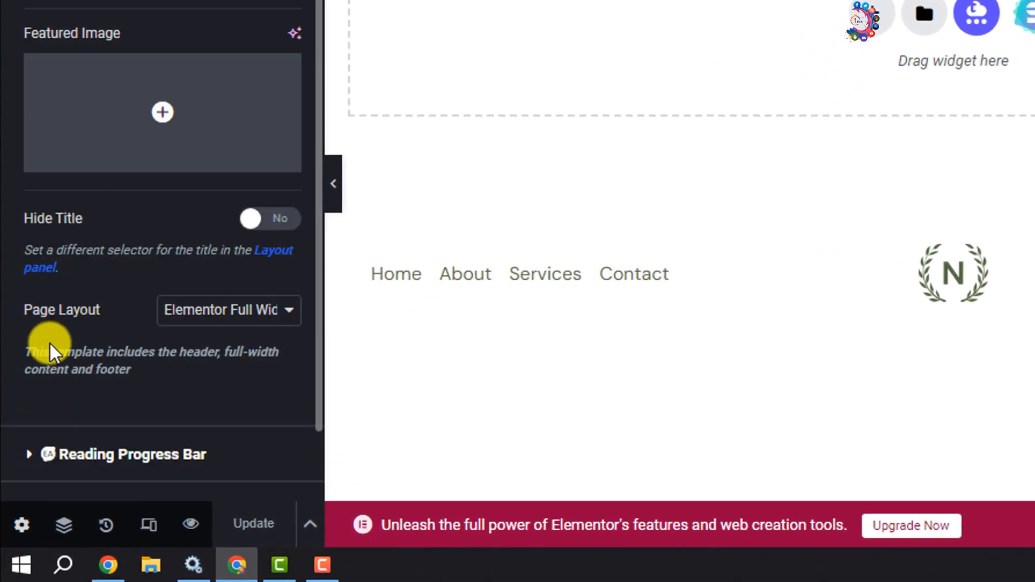
click(227, 309)
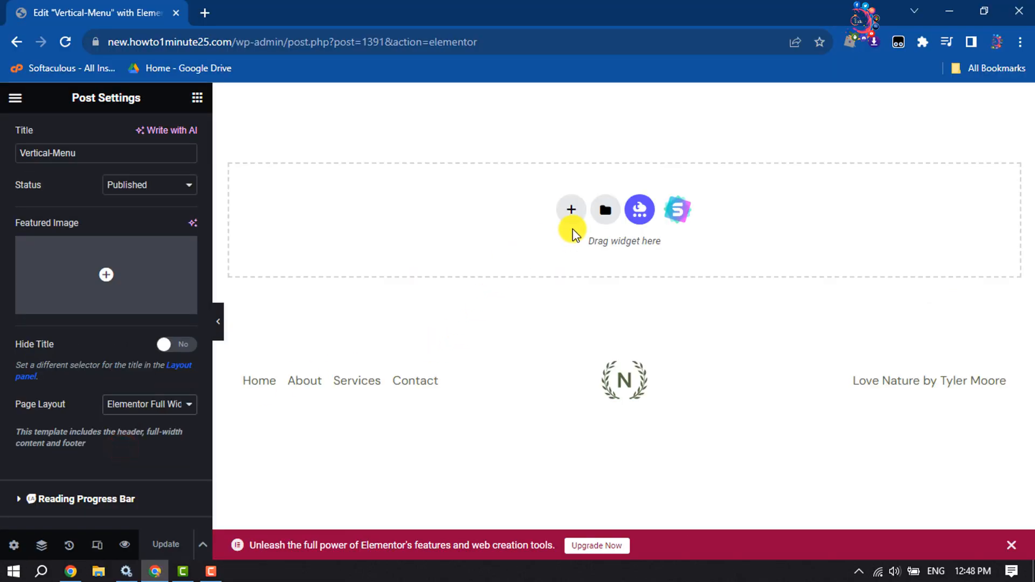
Add a two-column section with a full-width left column 15% wide and 100vh minimum height.
click(572, 209)
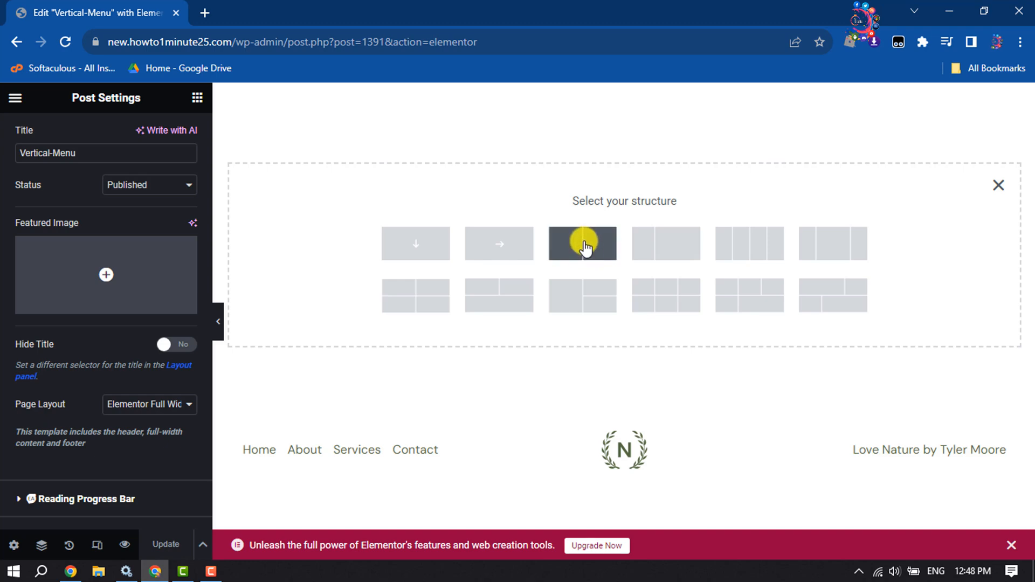
click(581, 242)
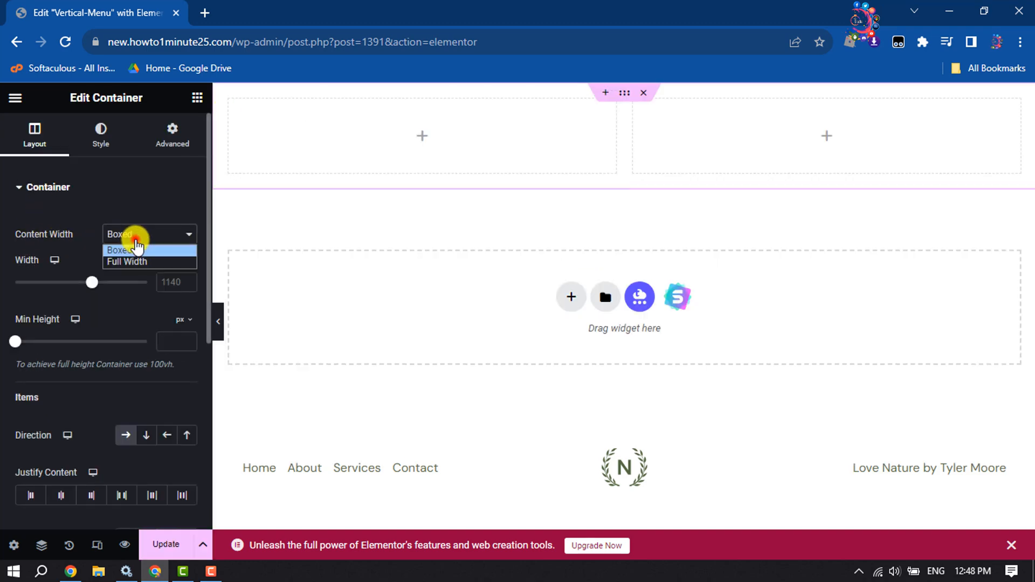
click(127, 261)
text(15)
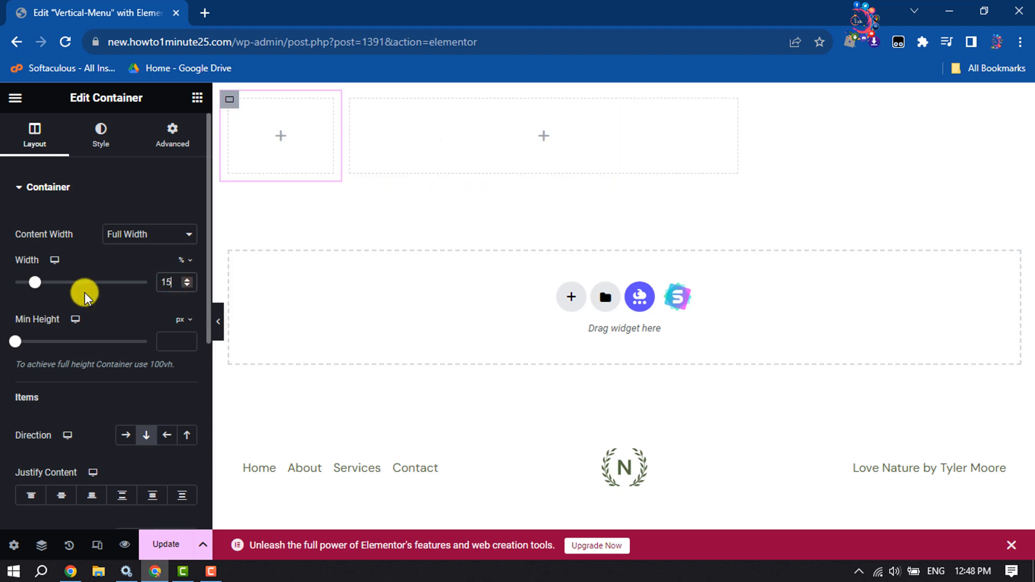
mouse_move(25, 328)
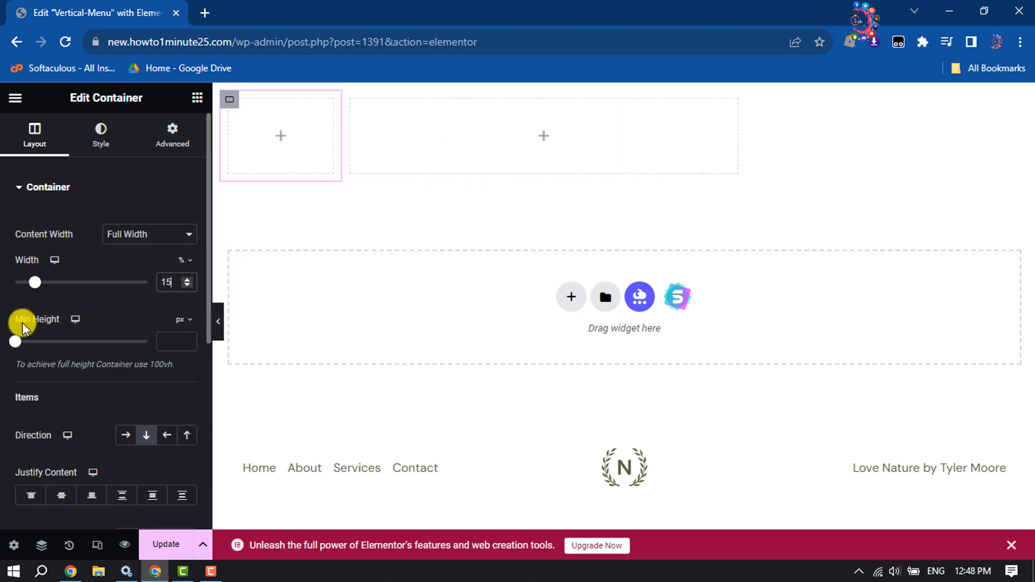
click(179, 319)
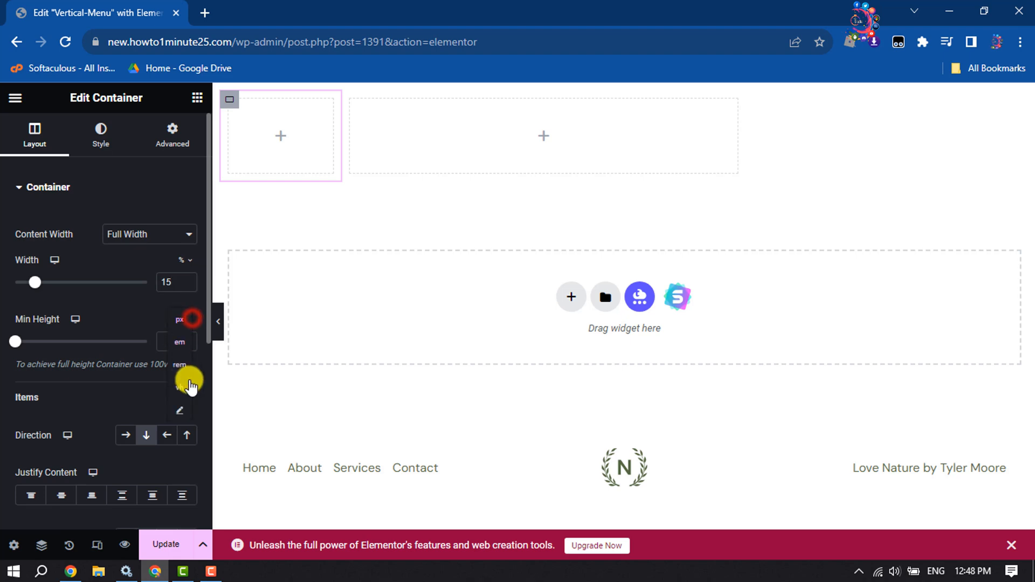
click(179, 365)
text(100)
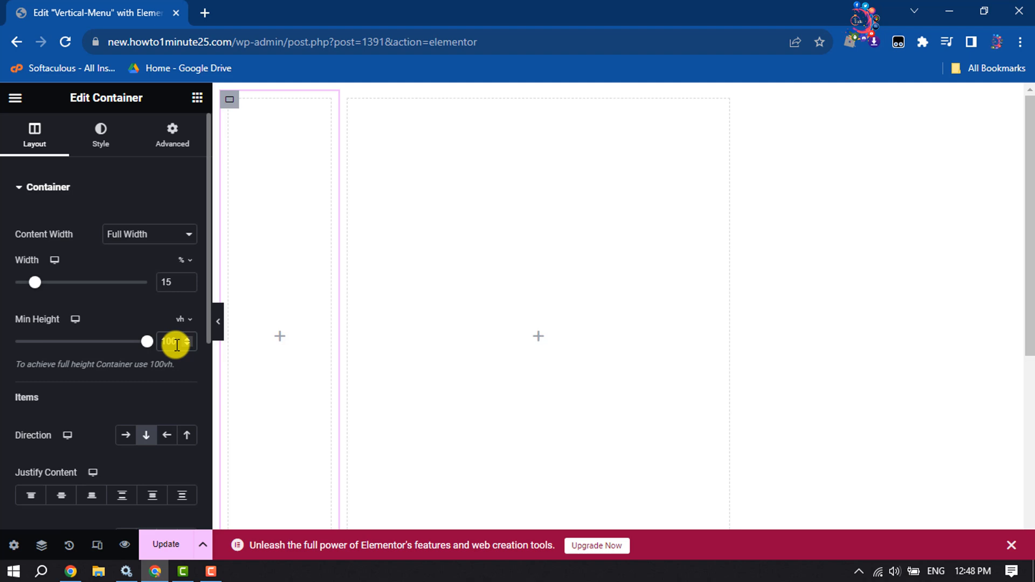
click(99, 131)
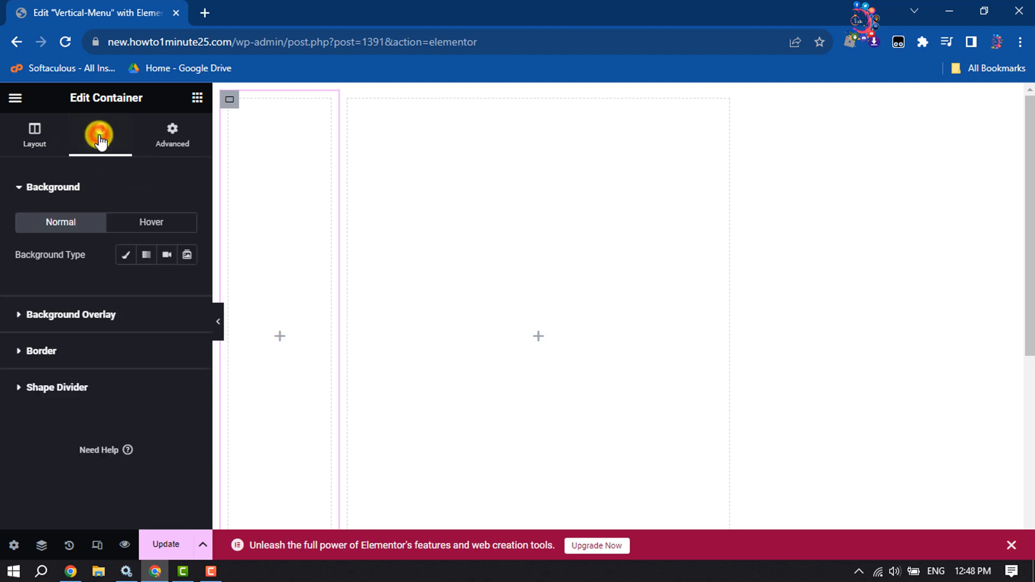
mouse_move(125, 255)
text(#000000)
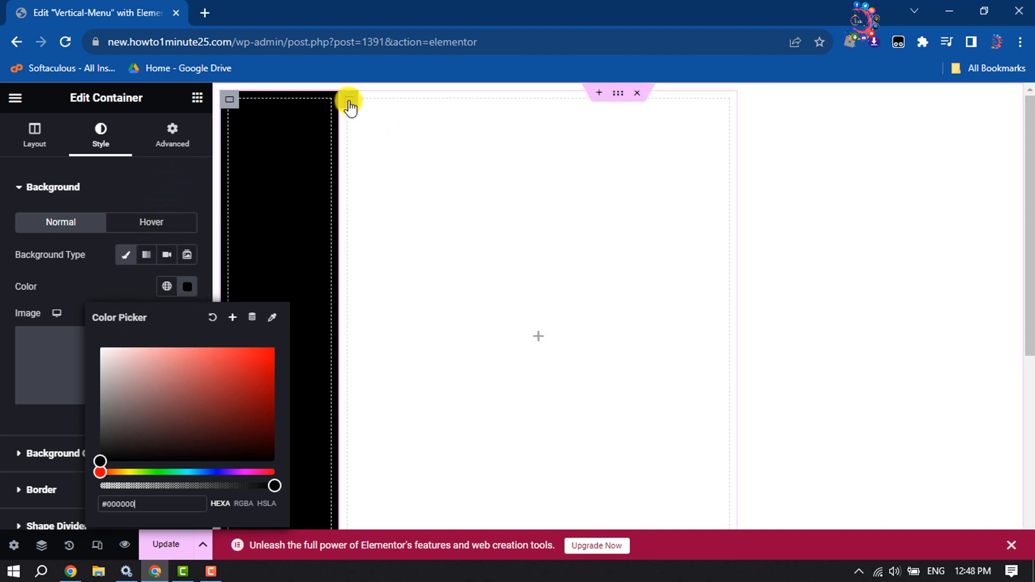
Give the left column a black #000000 background and set the right column width to 85%.
click(33, 134)
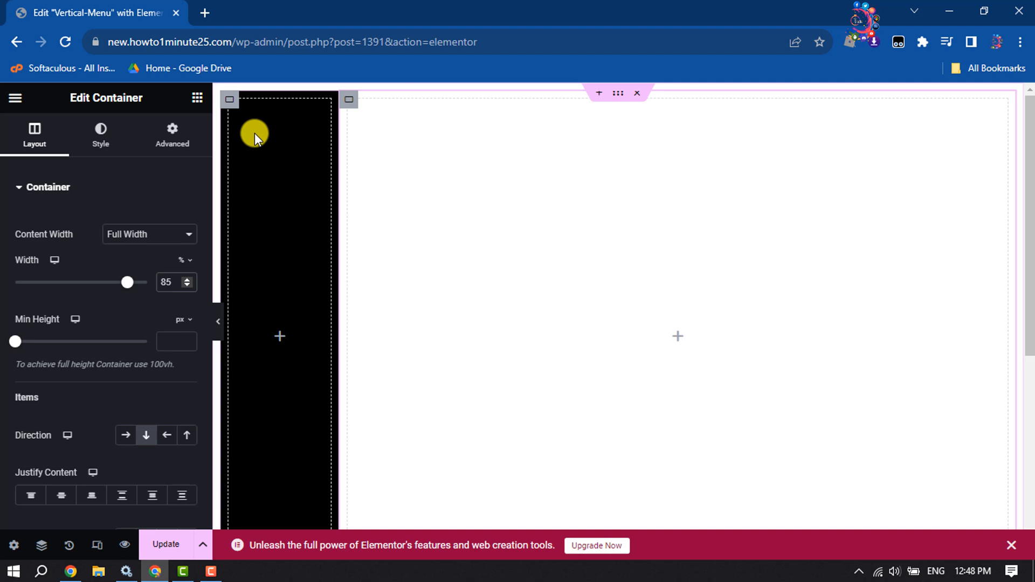
click(100, 132)
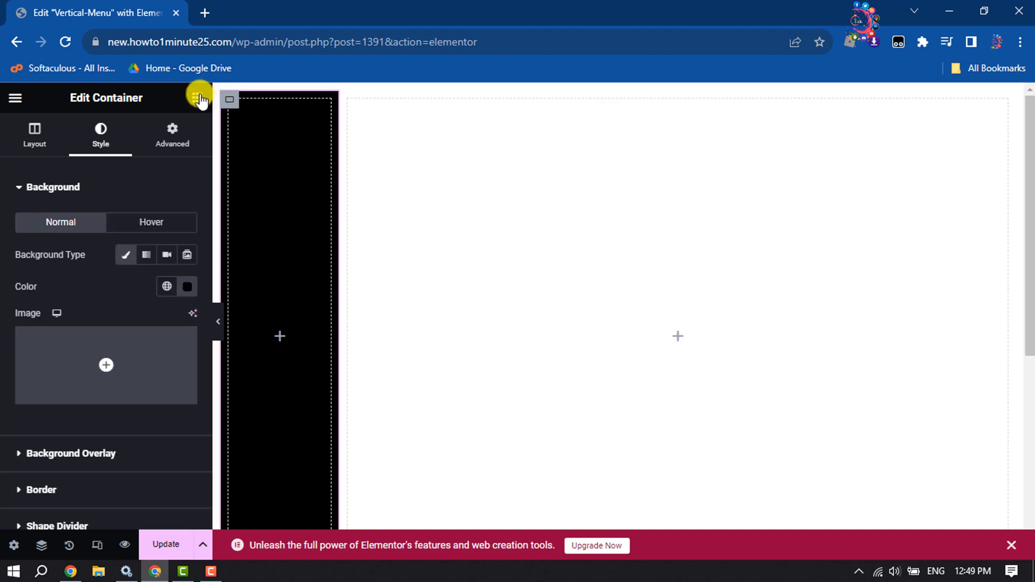
Insert an Image widget showing logo-green.svg at the top of the black left column.
click(196, 98)
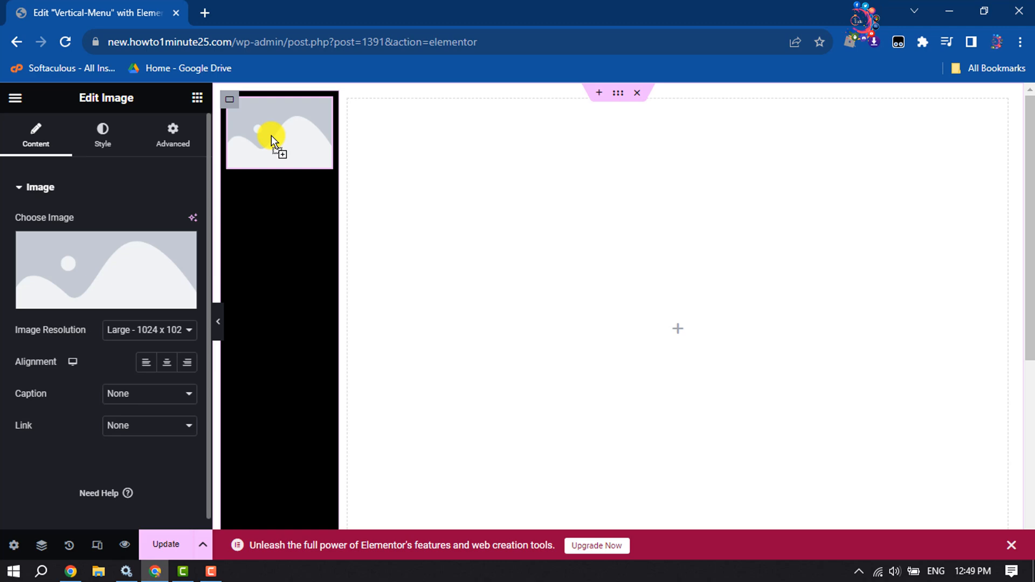
click(105, 270)
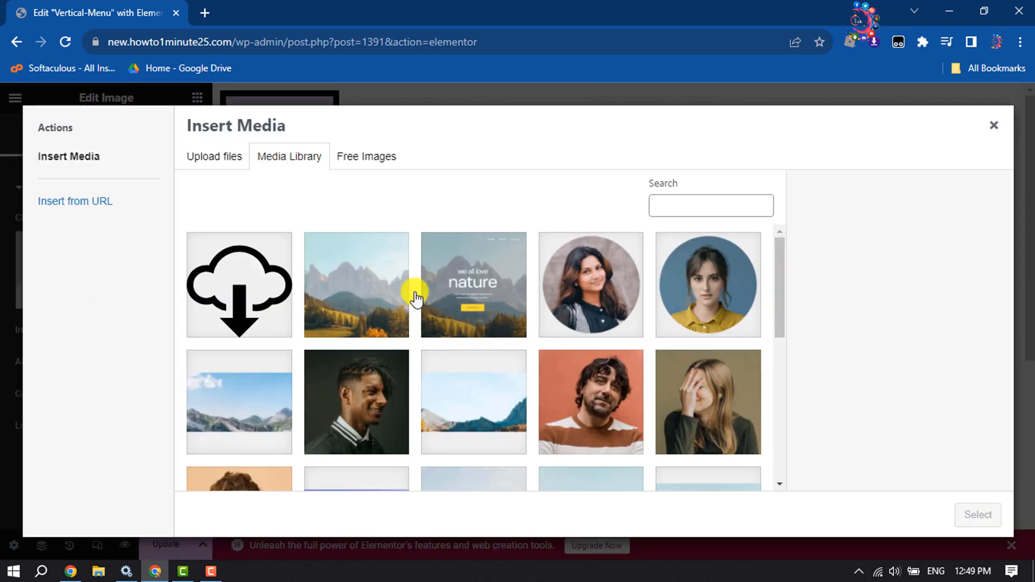
click(356, 381)
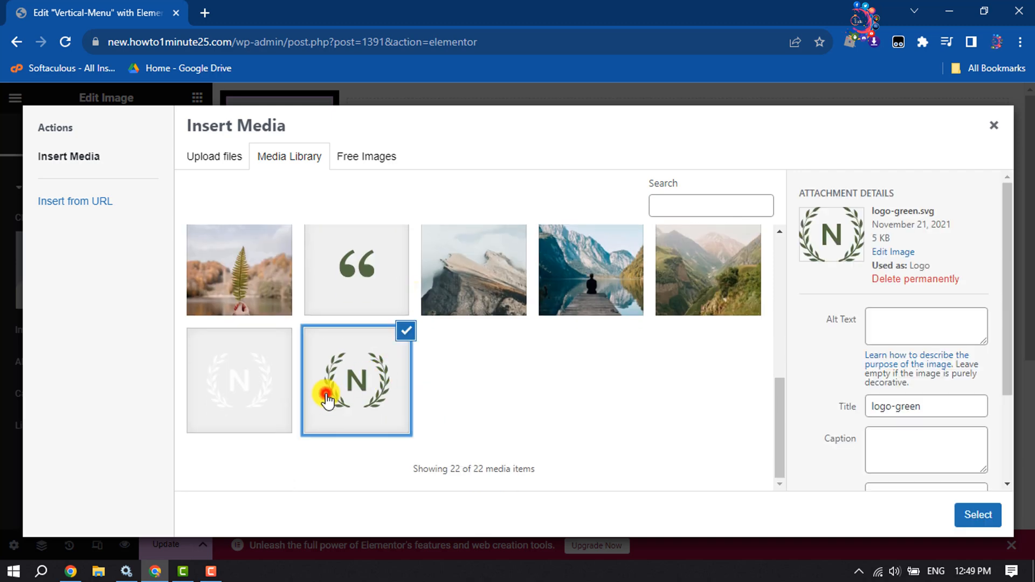
click(979, 515)
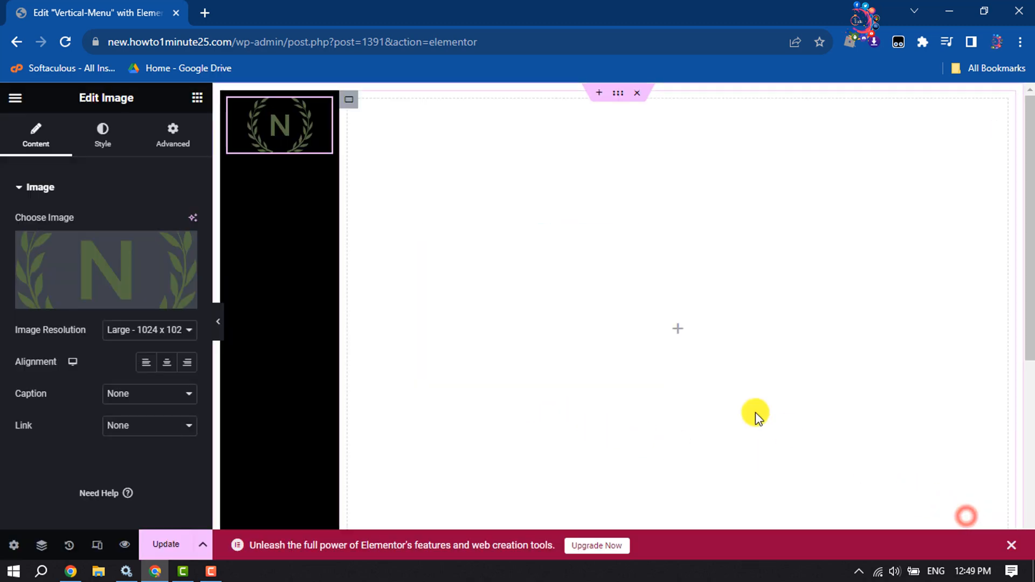
mouse_move(279, 125)
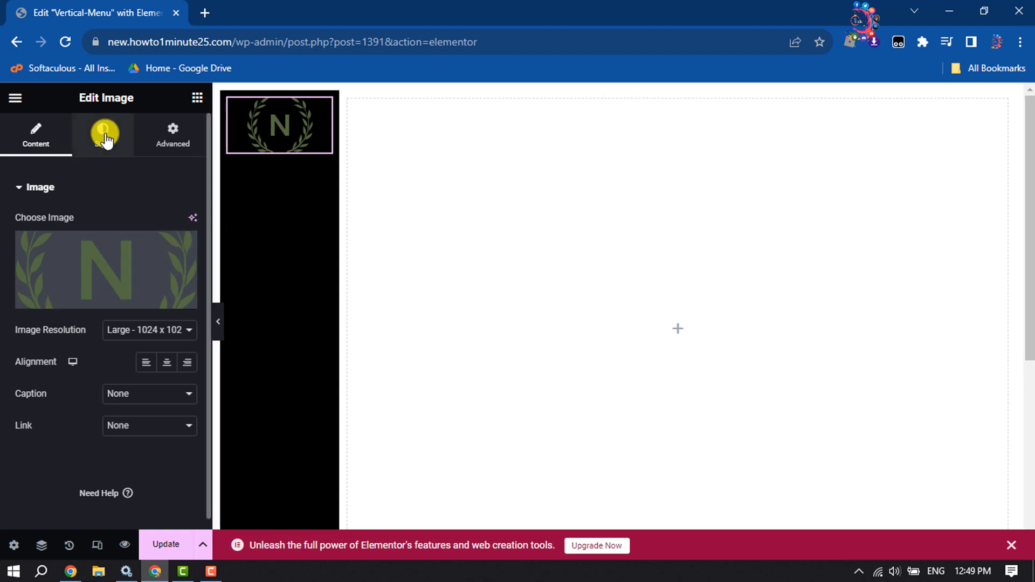
Size the logo to 60% width with 15 px padding on all sides.
click(103, 136)
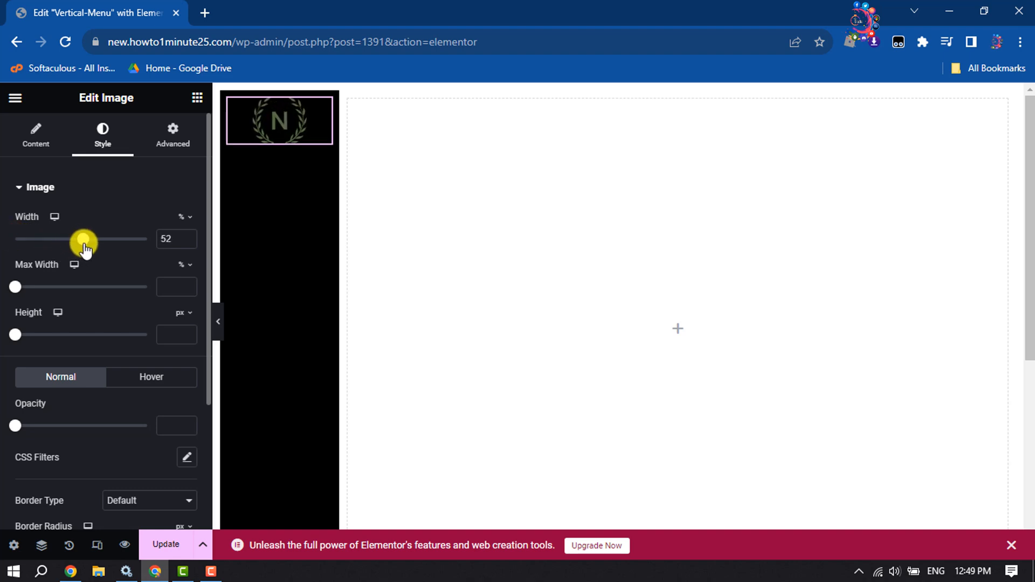
drag(85, 239, 79, 240)
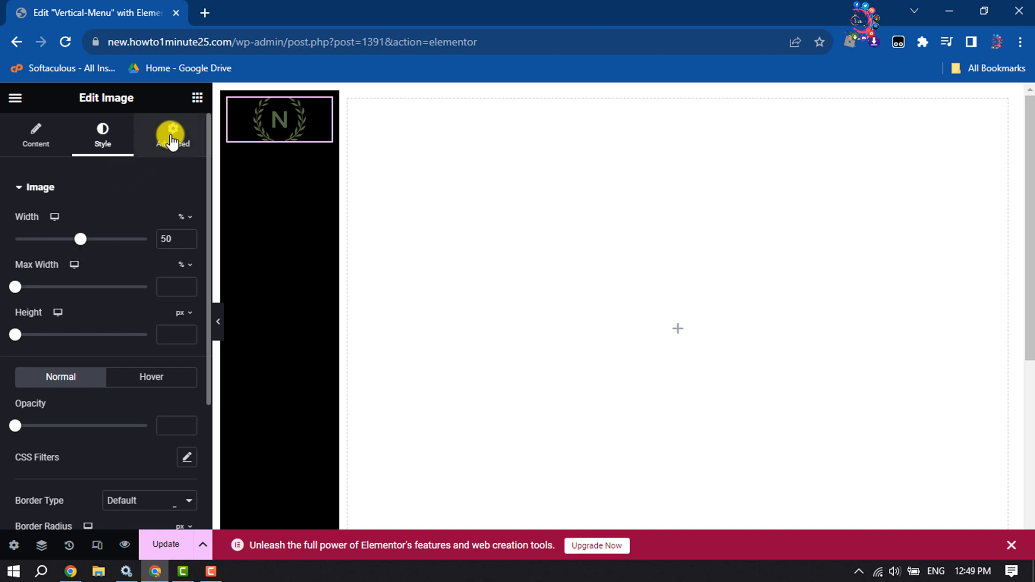
click(173, 136)
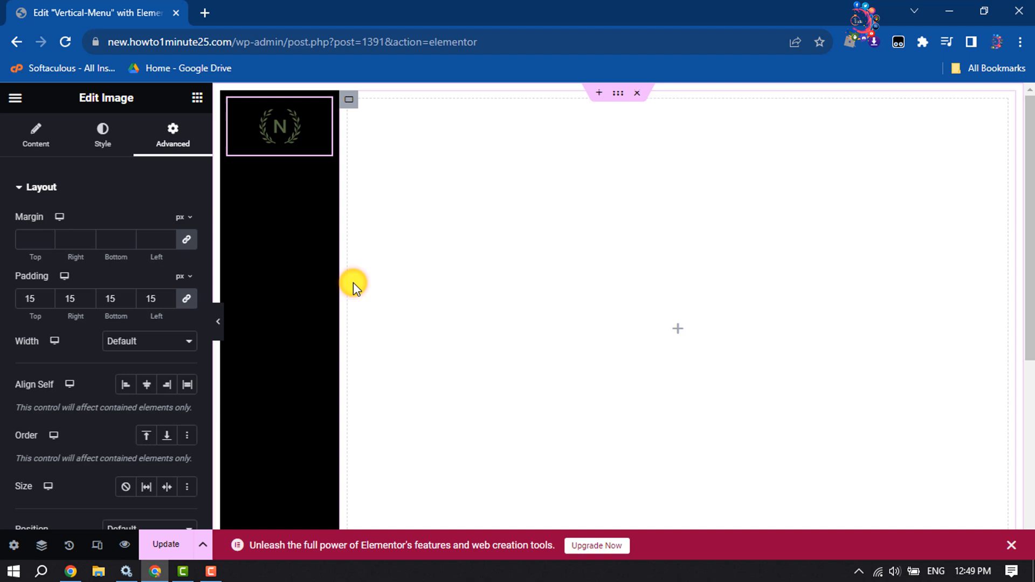
click(102, 135)
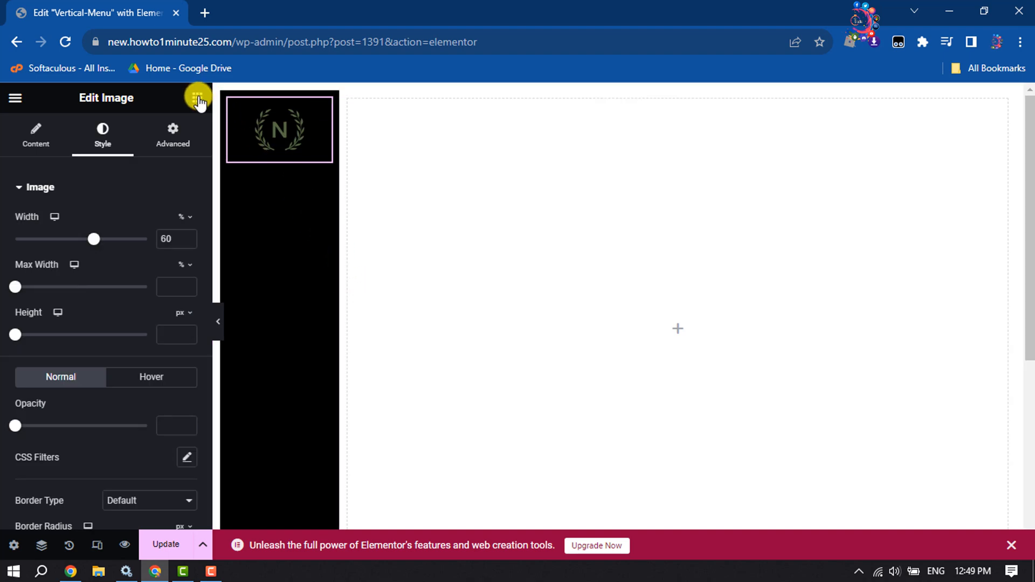
Add a Simple Menu widget below the logo using Main Menu in a vertical layout.
click(198, 98)
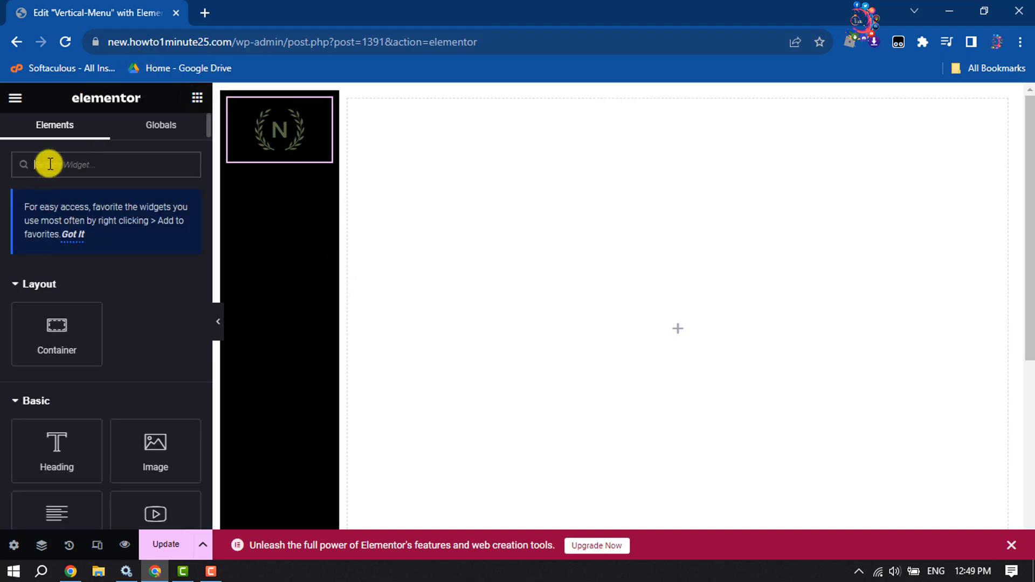
mouse_move(144, 187)
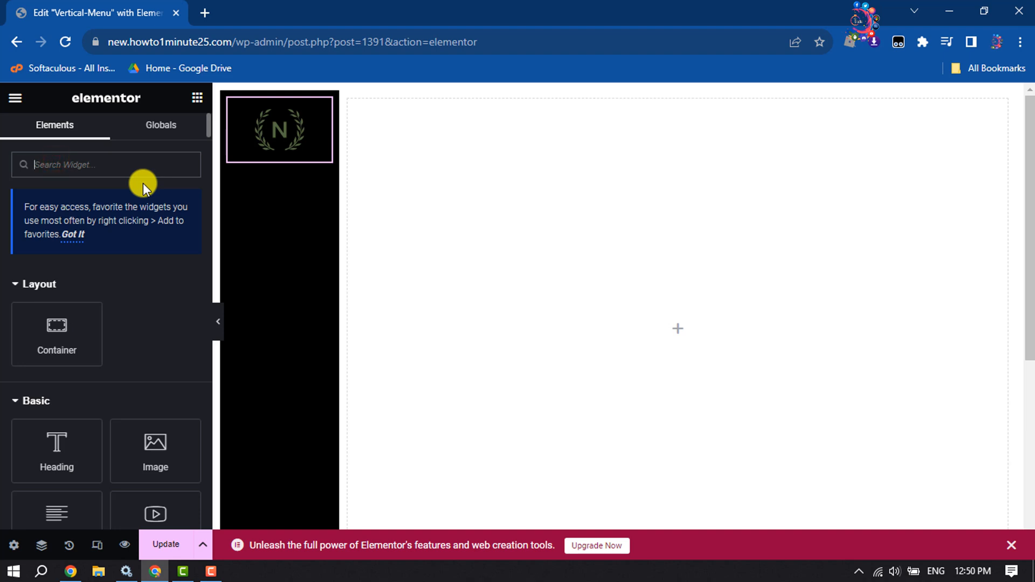
text(menu)
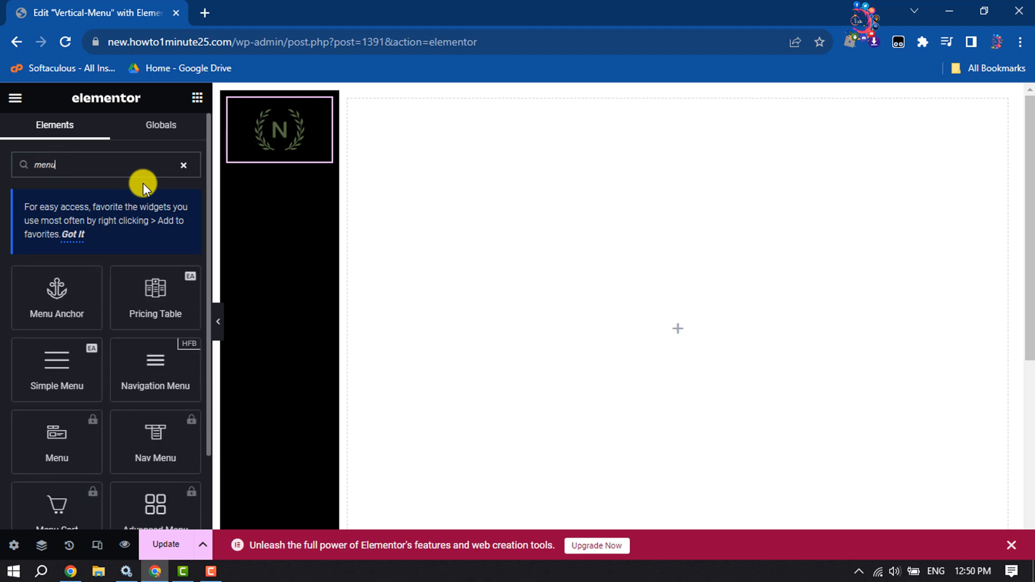
mouse_move(50, 429)
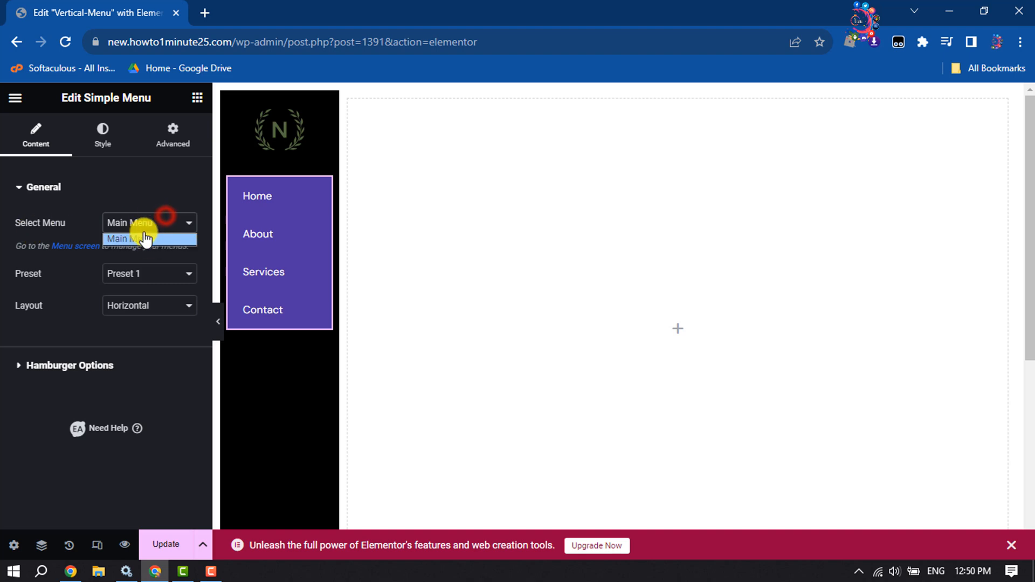
click(145, 238)
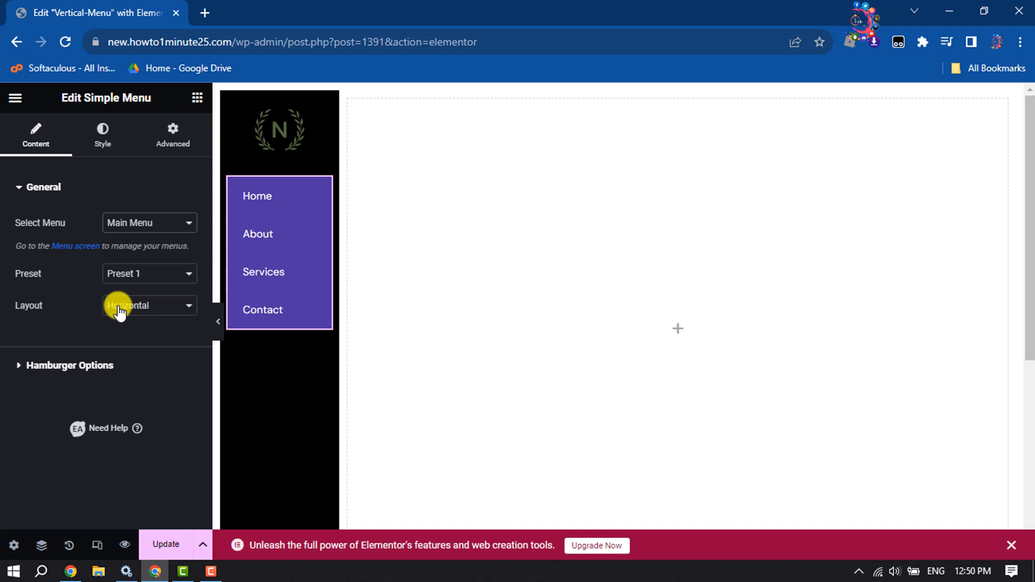
click(148, 306)
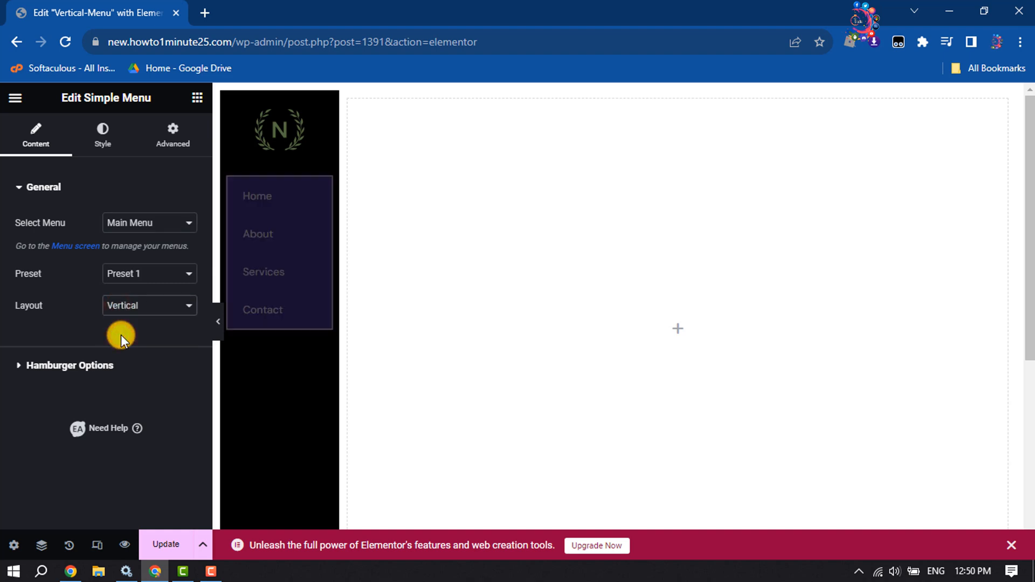
click(278, 252)
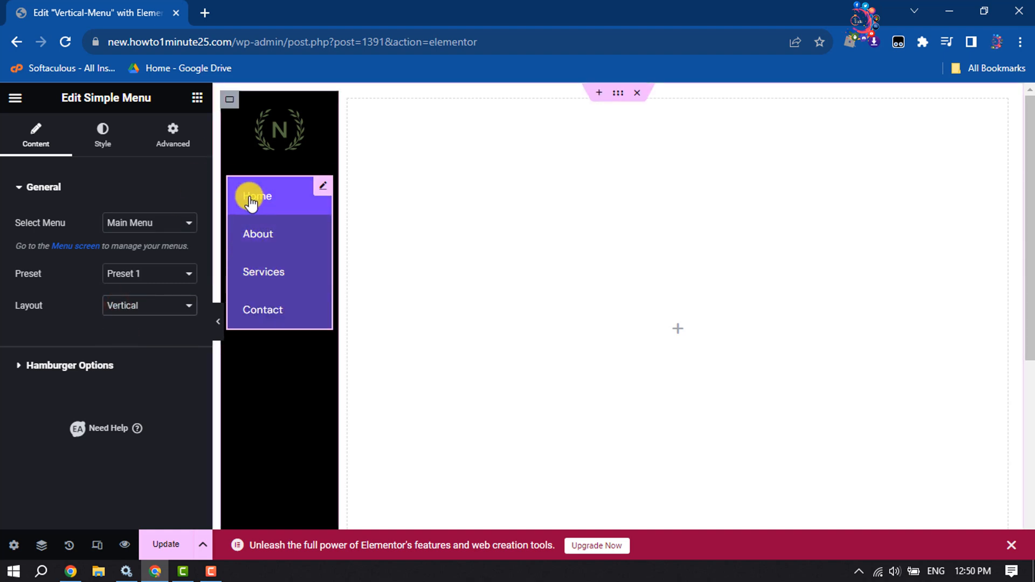
Clear the vertical menu's purple background colour, leaving white items on black.
click(103, 131)
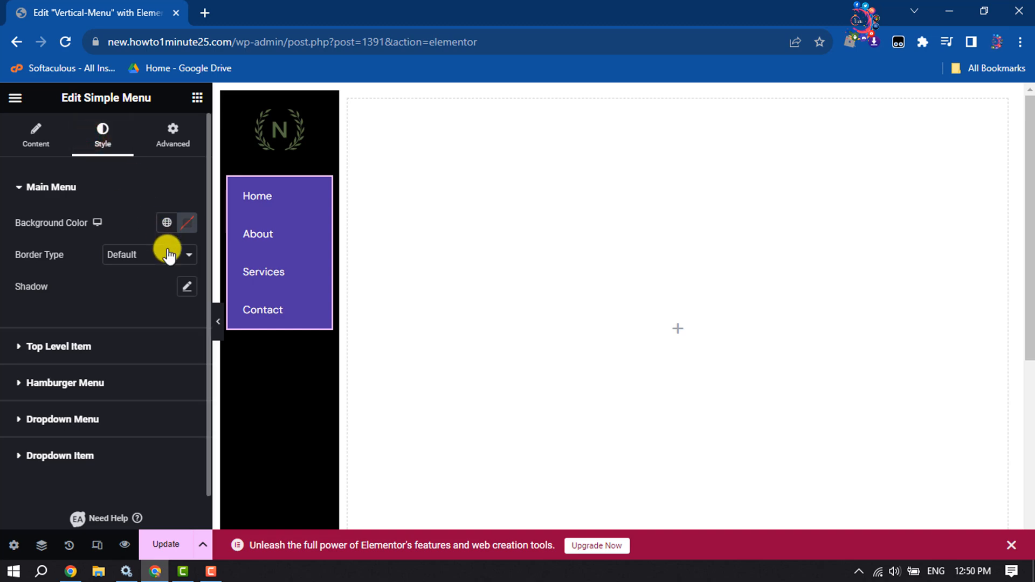
click(187, 222)
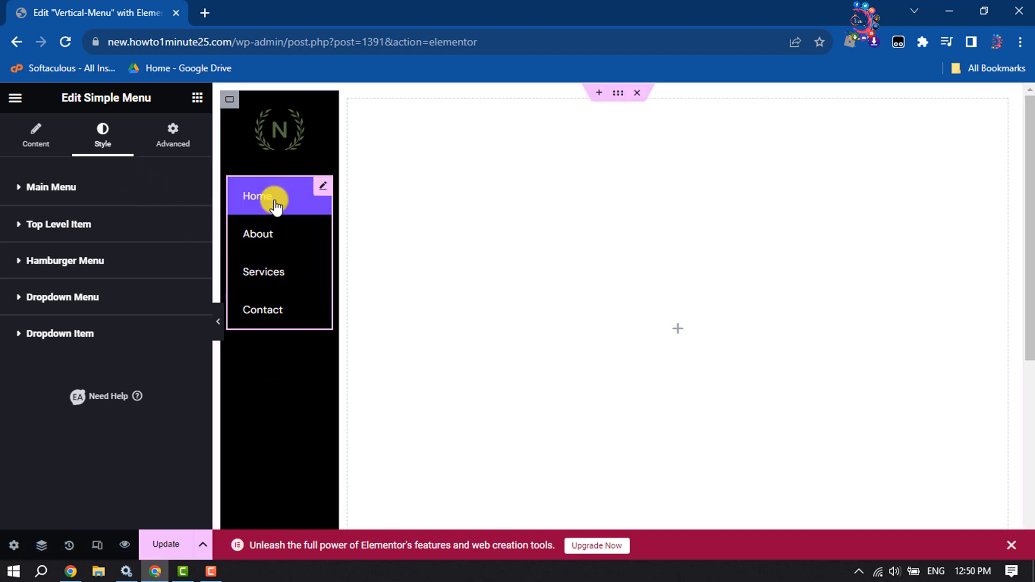
click(35, 136)
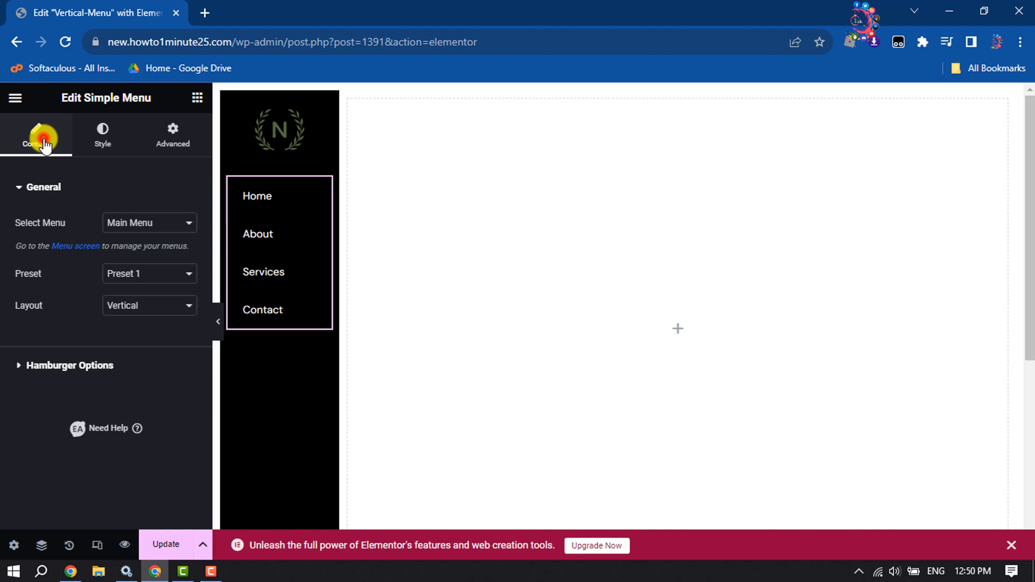
Give the menu 10 px padding on every side.
click(173, 132)
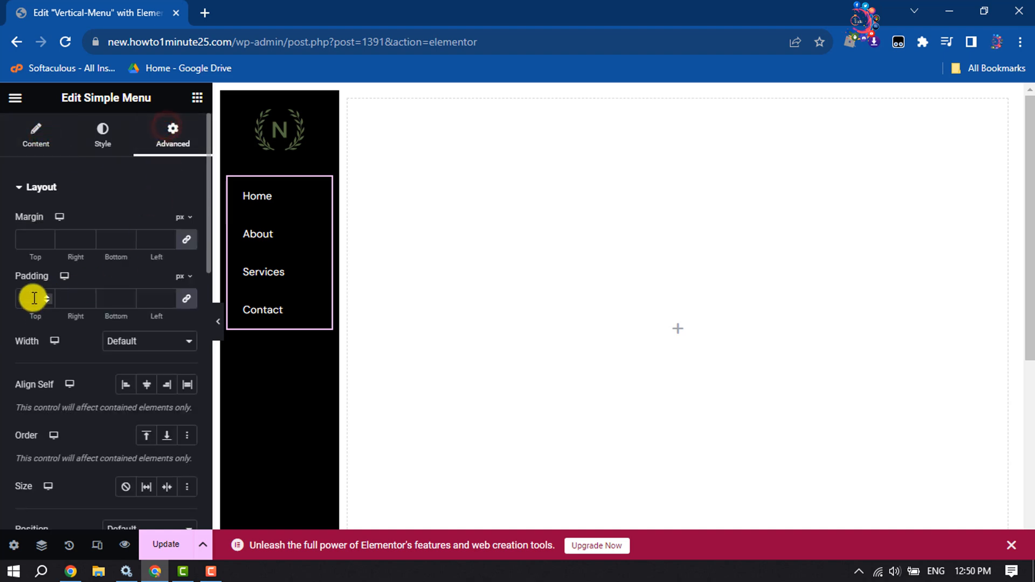
text(1)
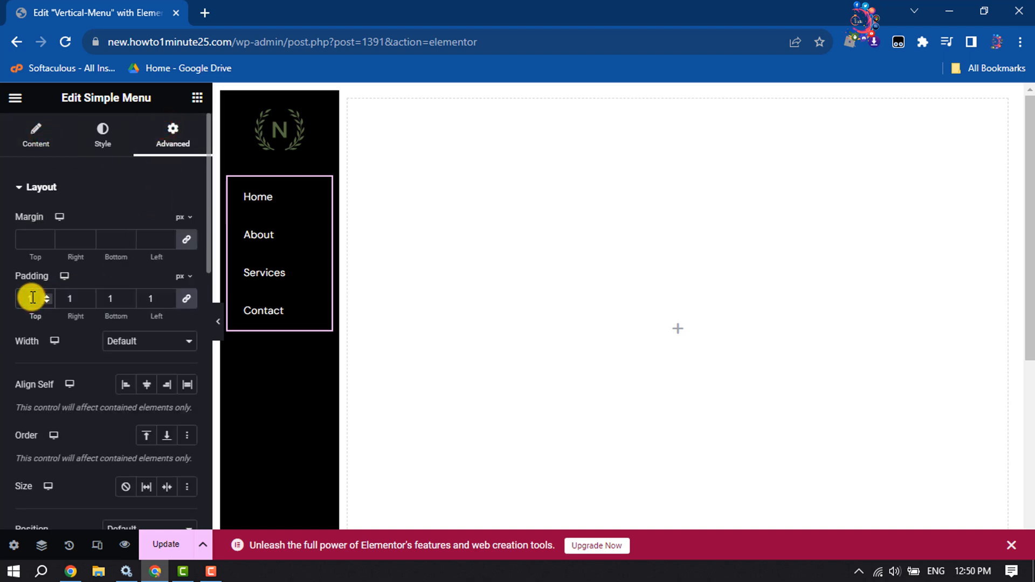
text(10)
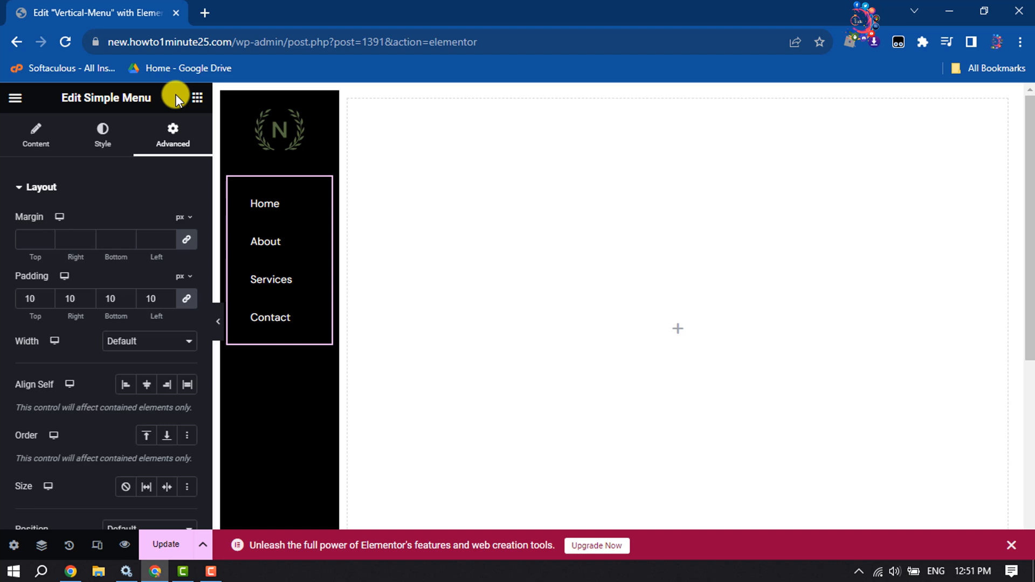
click(196, 99)
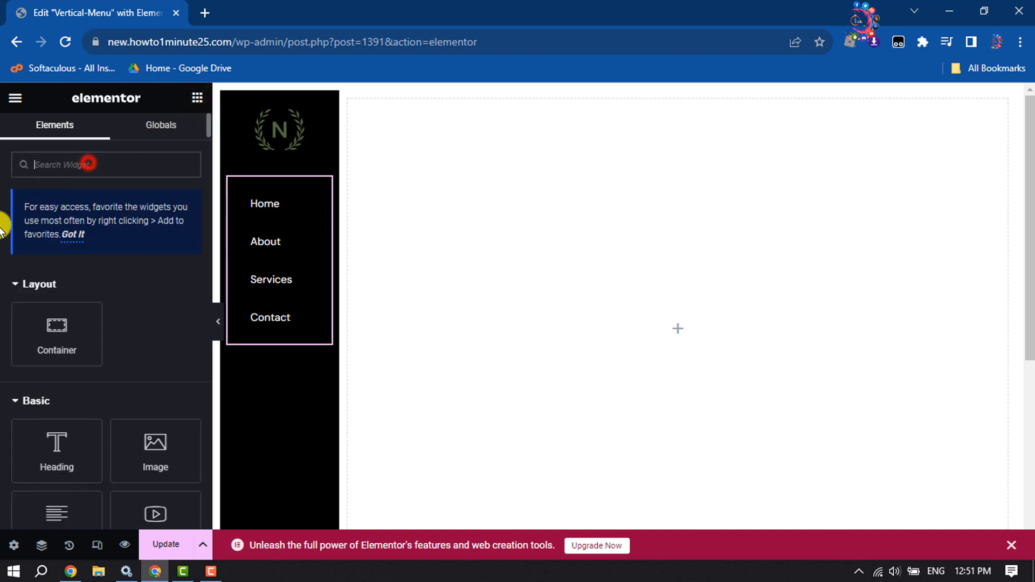
Add a Social Icons widget under the menu, trim the extra item and style the icons as circles.
text(social)
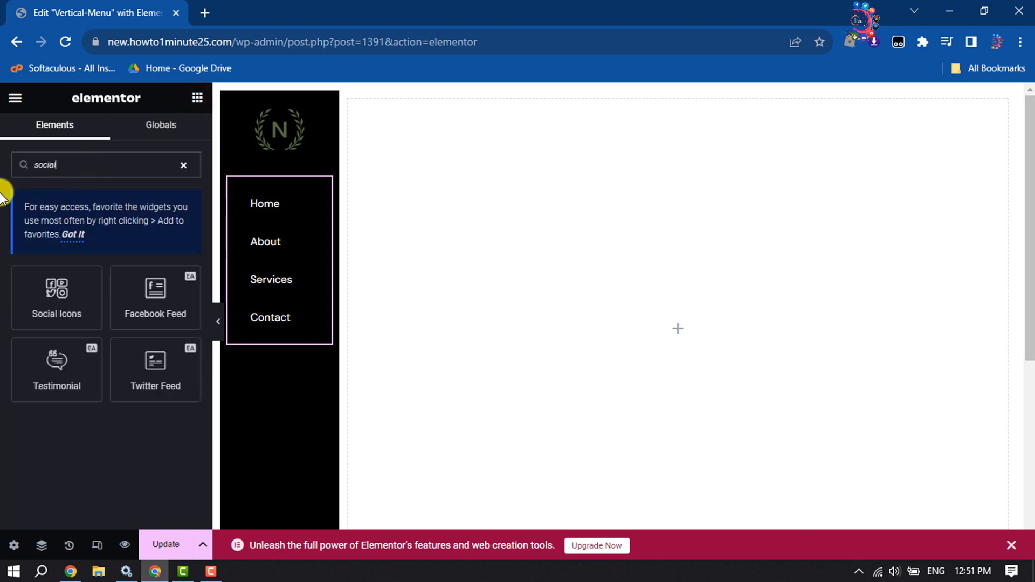
mouse_move(56, 296)
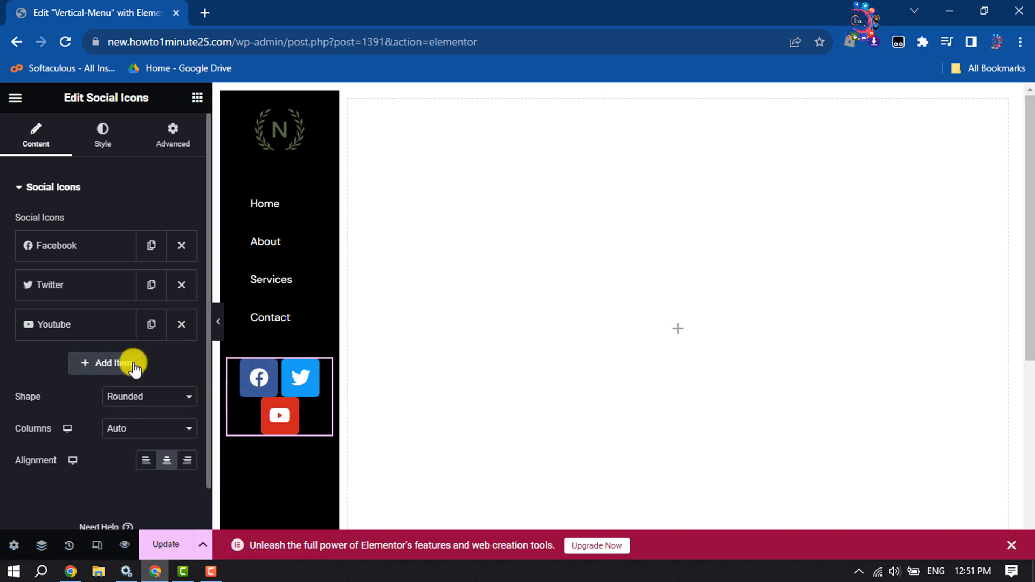
click(109, 364)
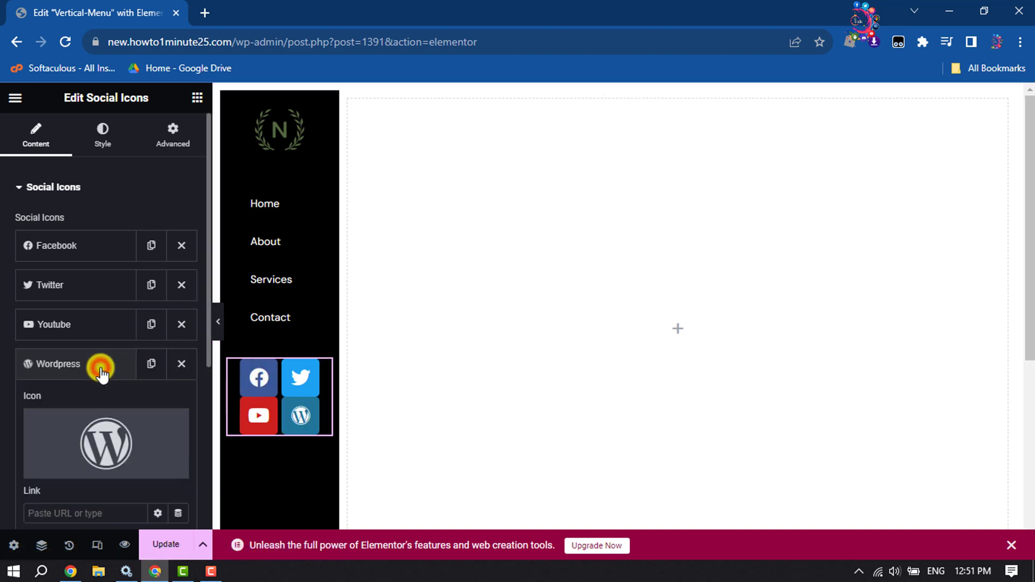
click(56, 364)
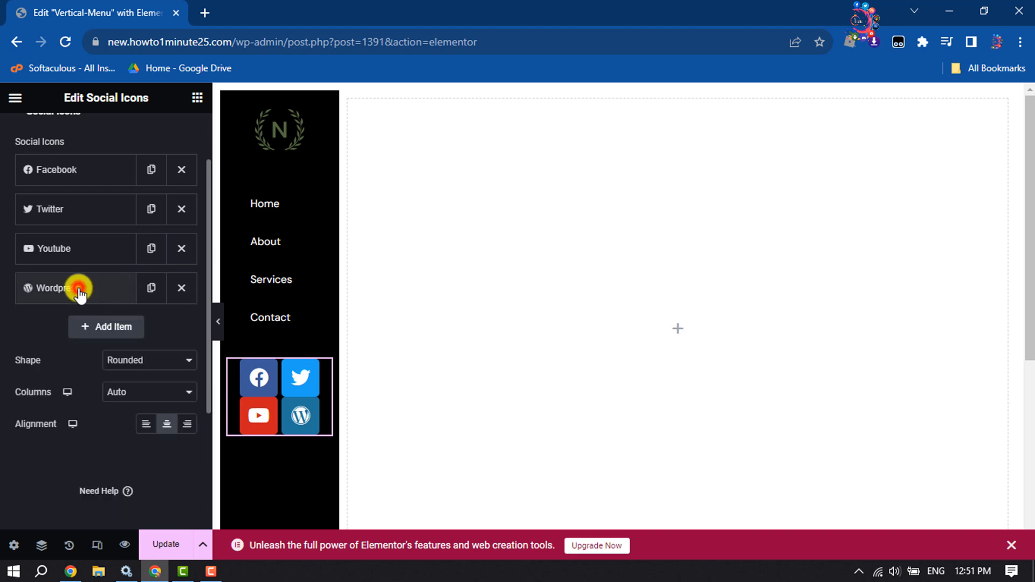
click(53, 288)
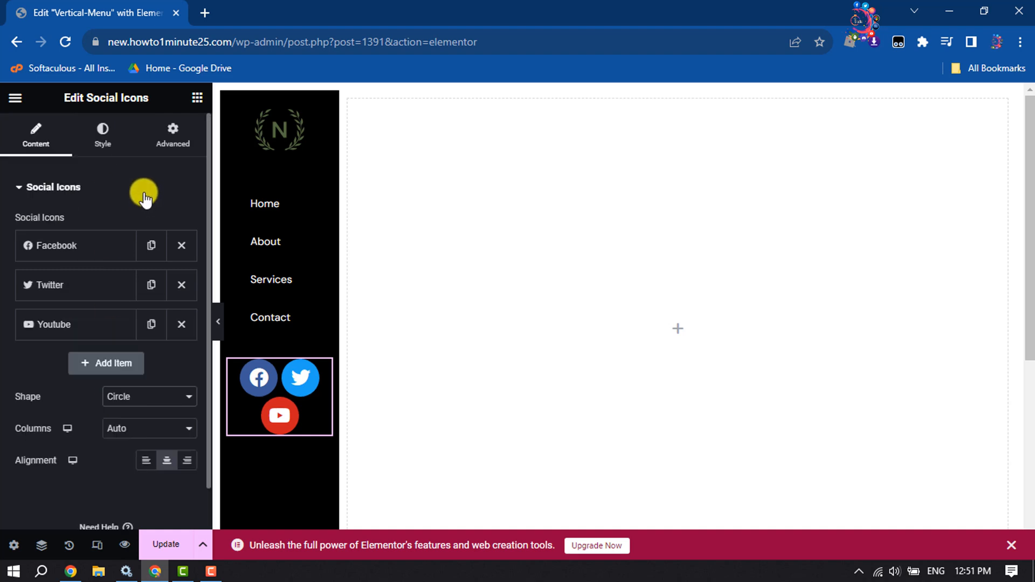
click(103, 136)
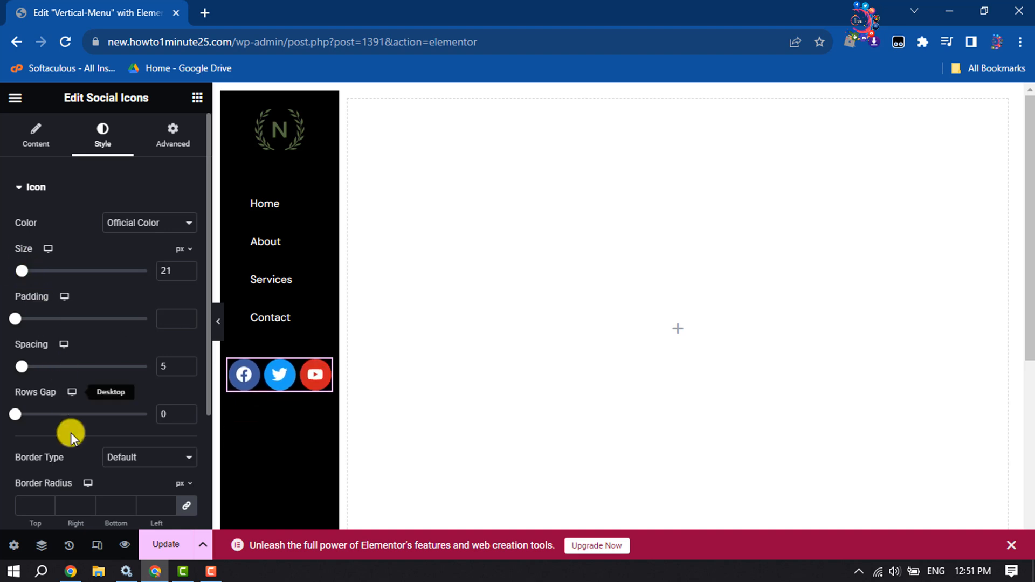
click(36, 136)
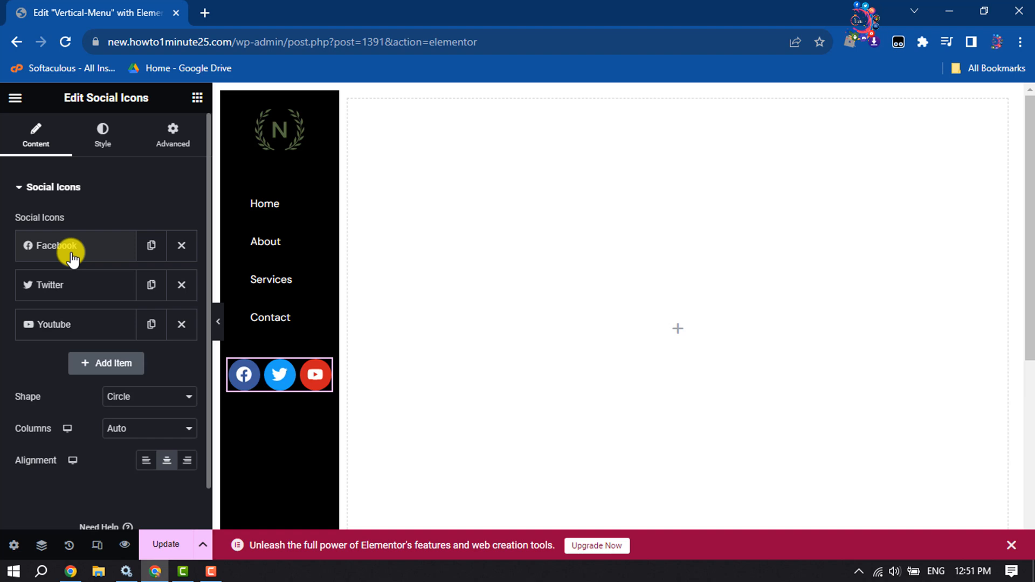
click(53, 246)
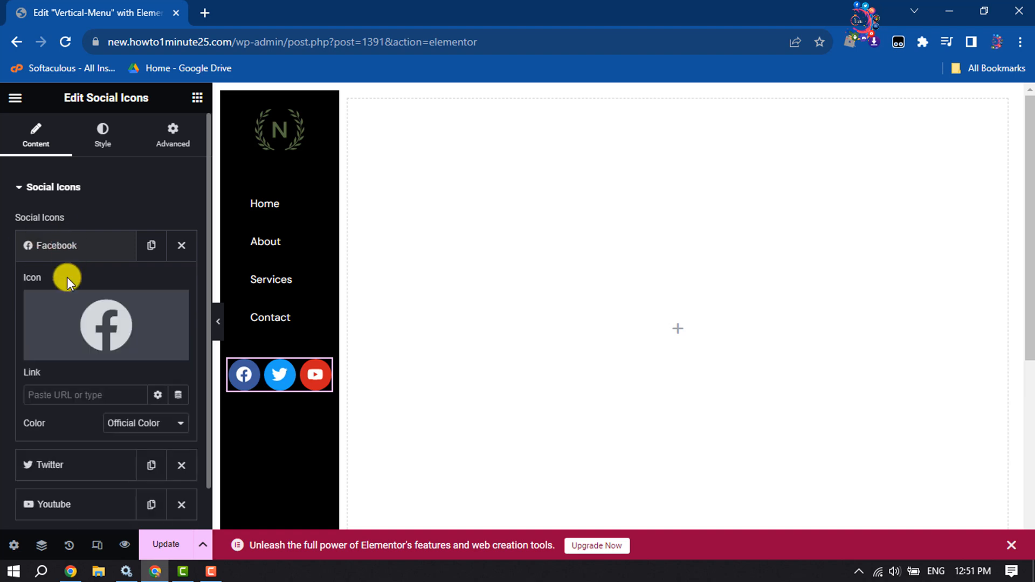
scroll(down, 3)
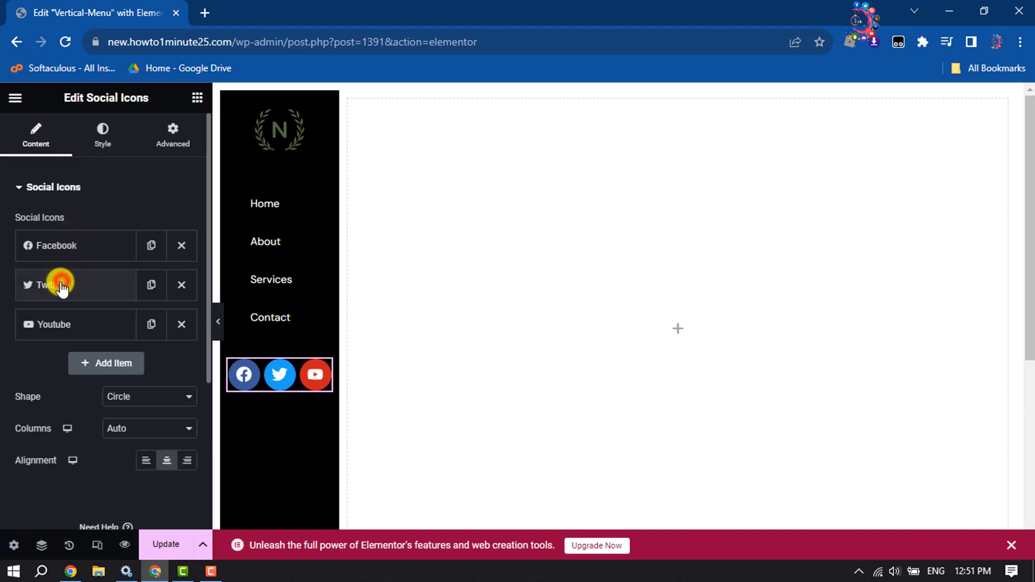
click(60, 284)
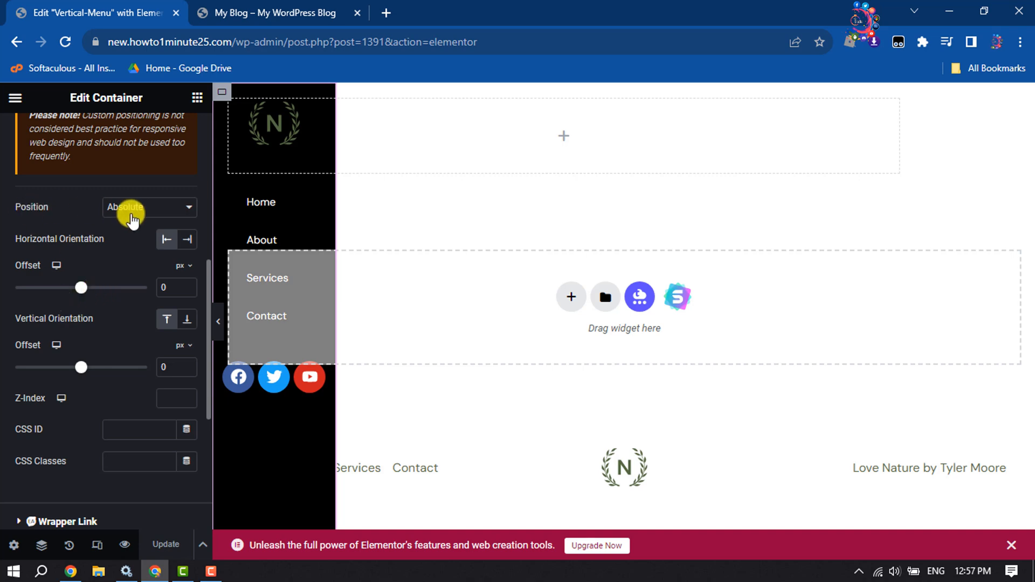
mouse_move(149, 444)
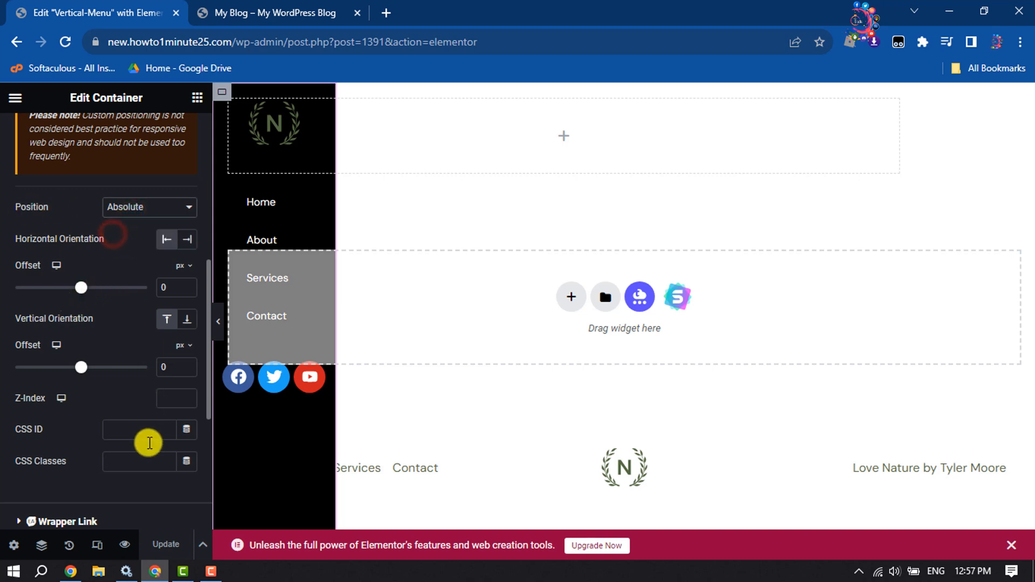
Set the sidebar container to Absolute position at top-left with 0 offsets.
click(271, 13)
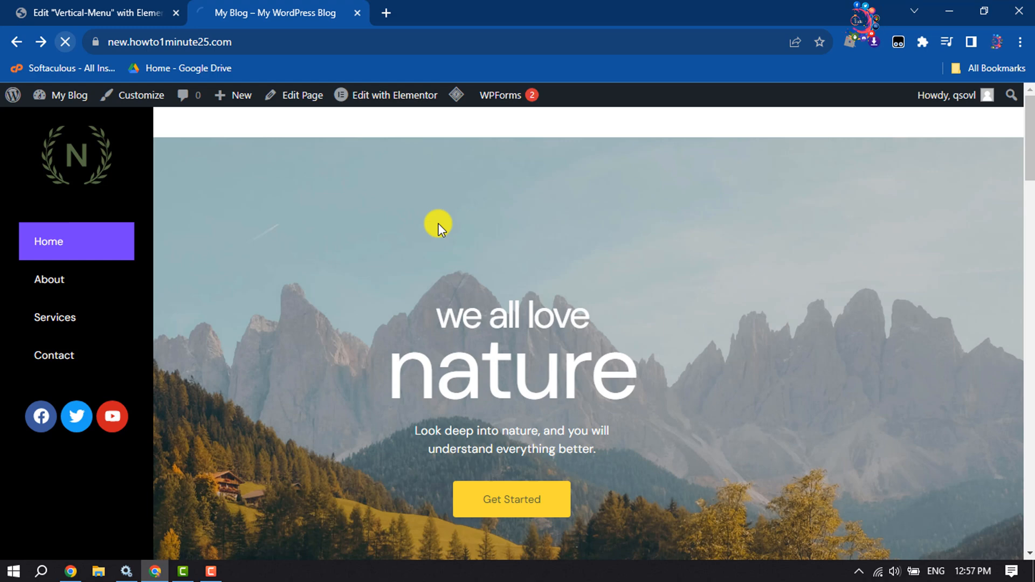
mouse_move(520, 334)
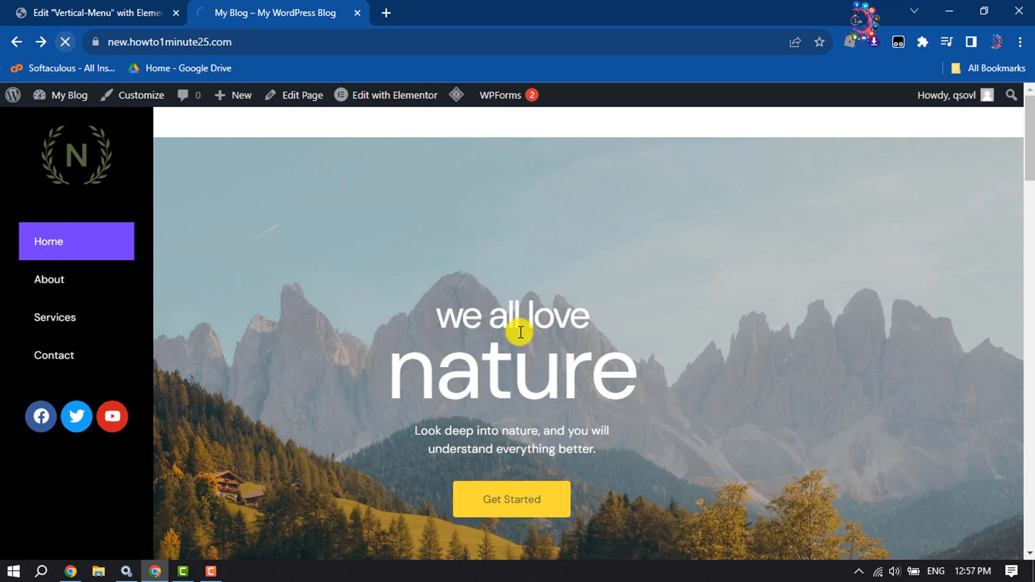